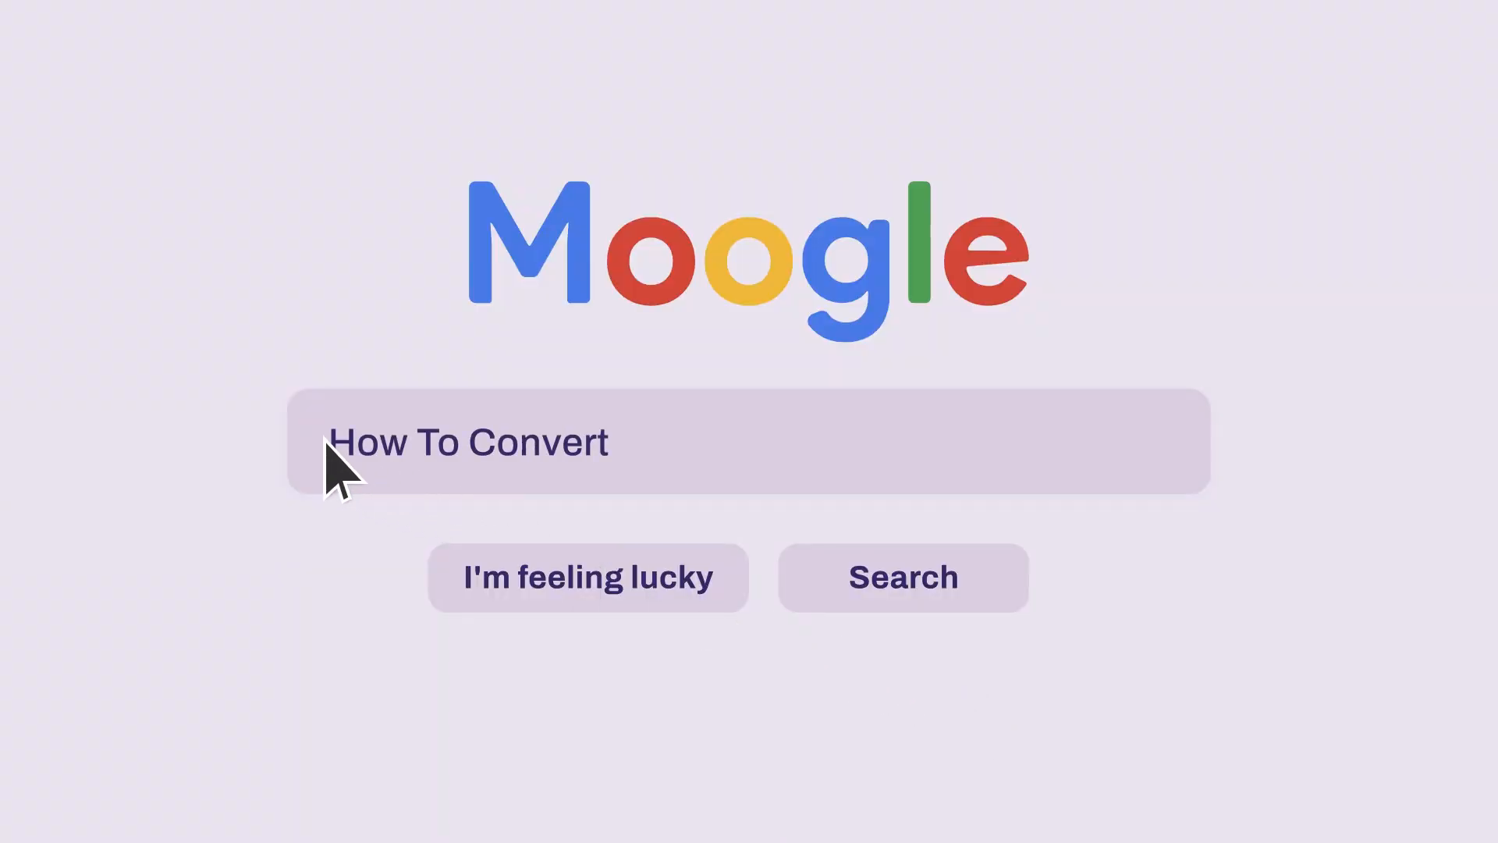
Search for 'How To Convert A Photograph To Duotone'
text(A Photograph To Duotone)
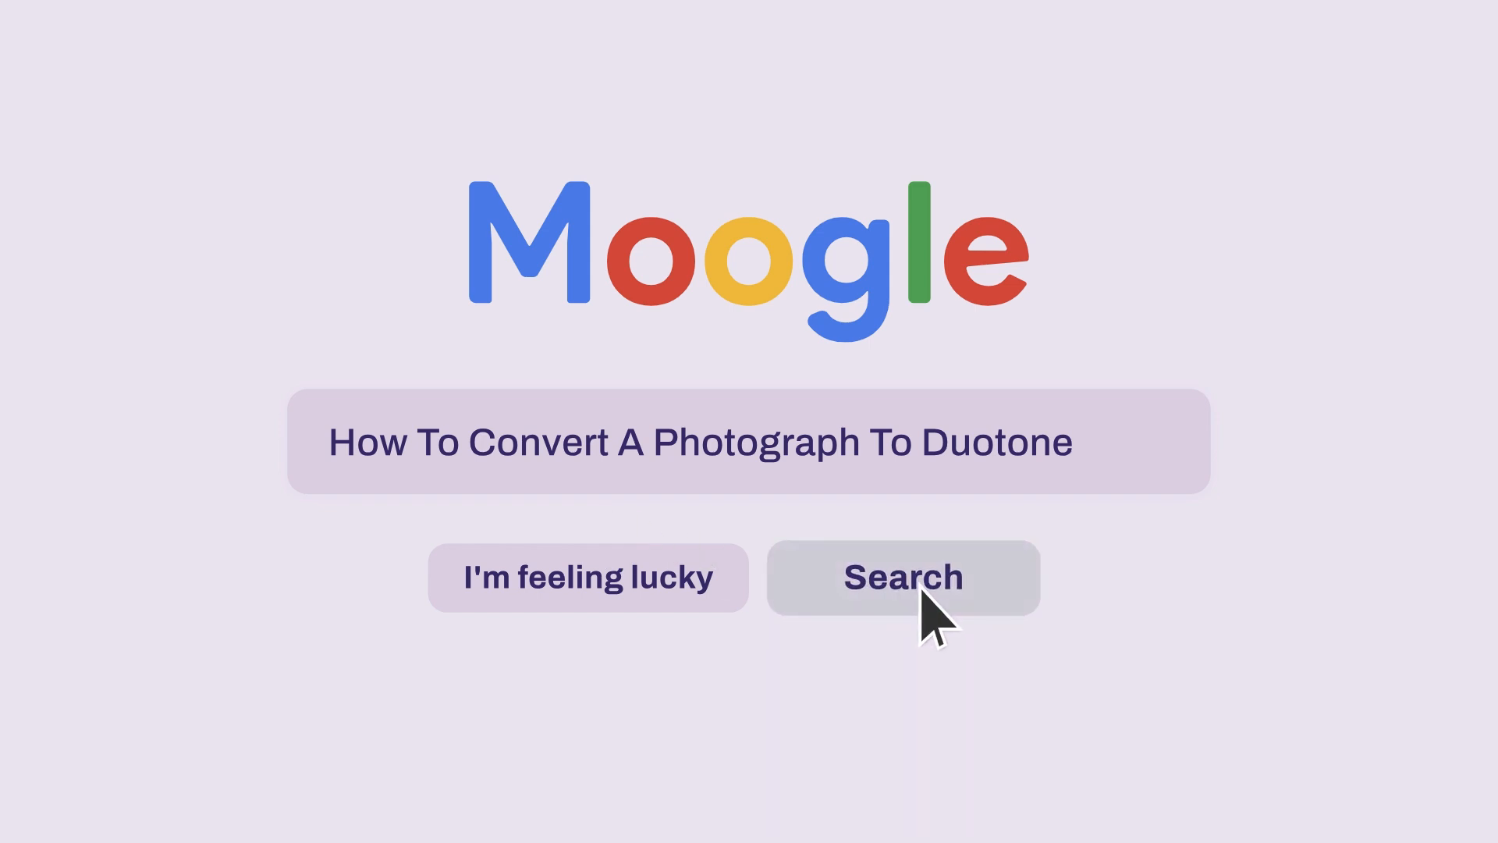
click(902, 577)
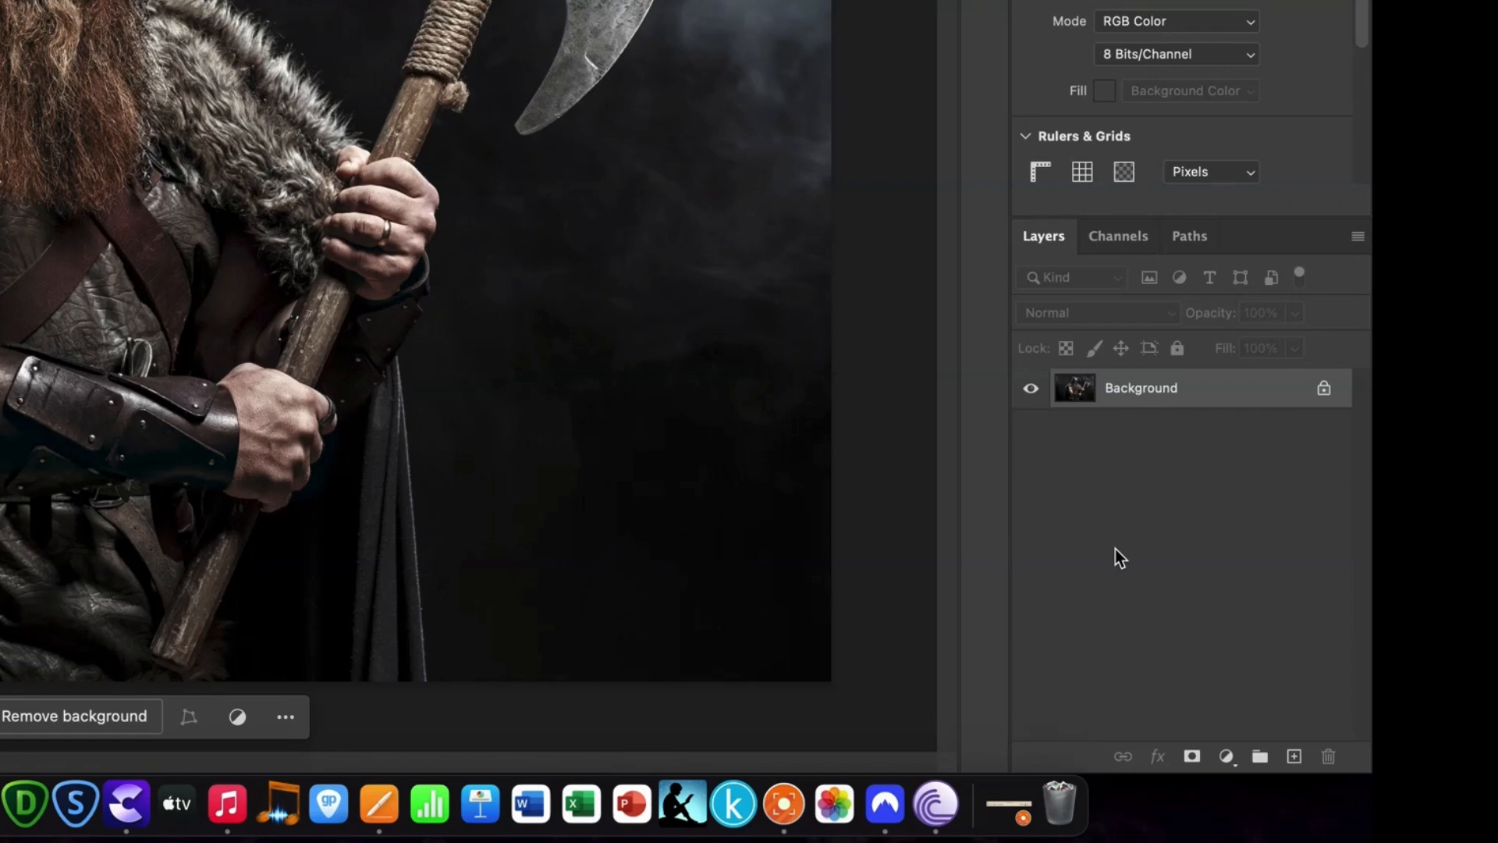
mouse_move(1139, 395)
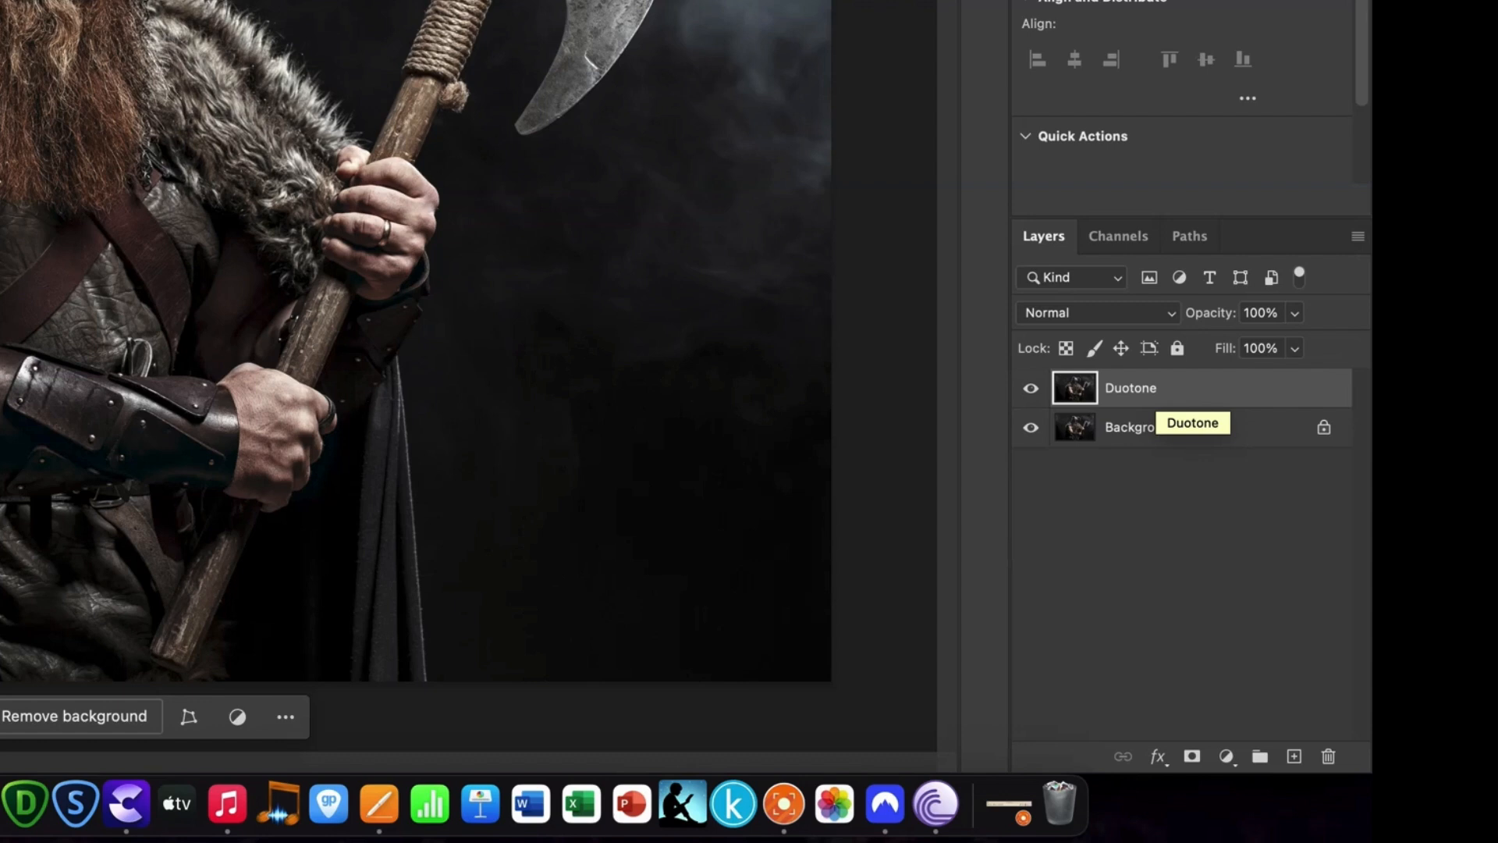
mouse_move(1136, 393)
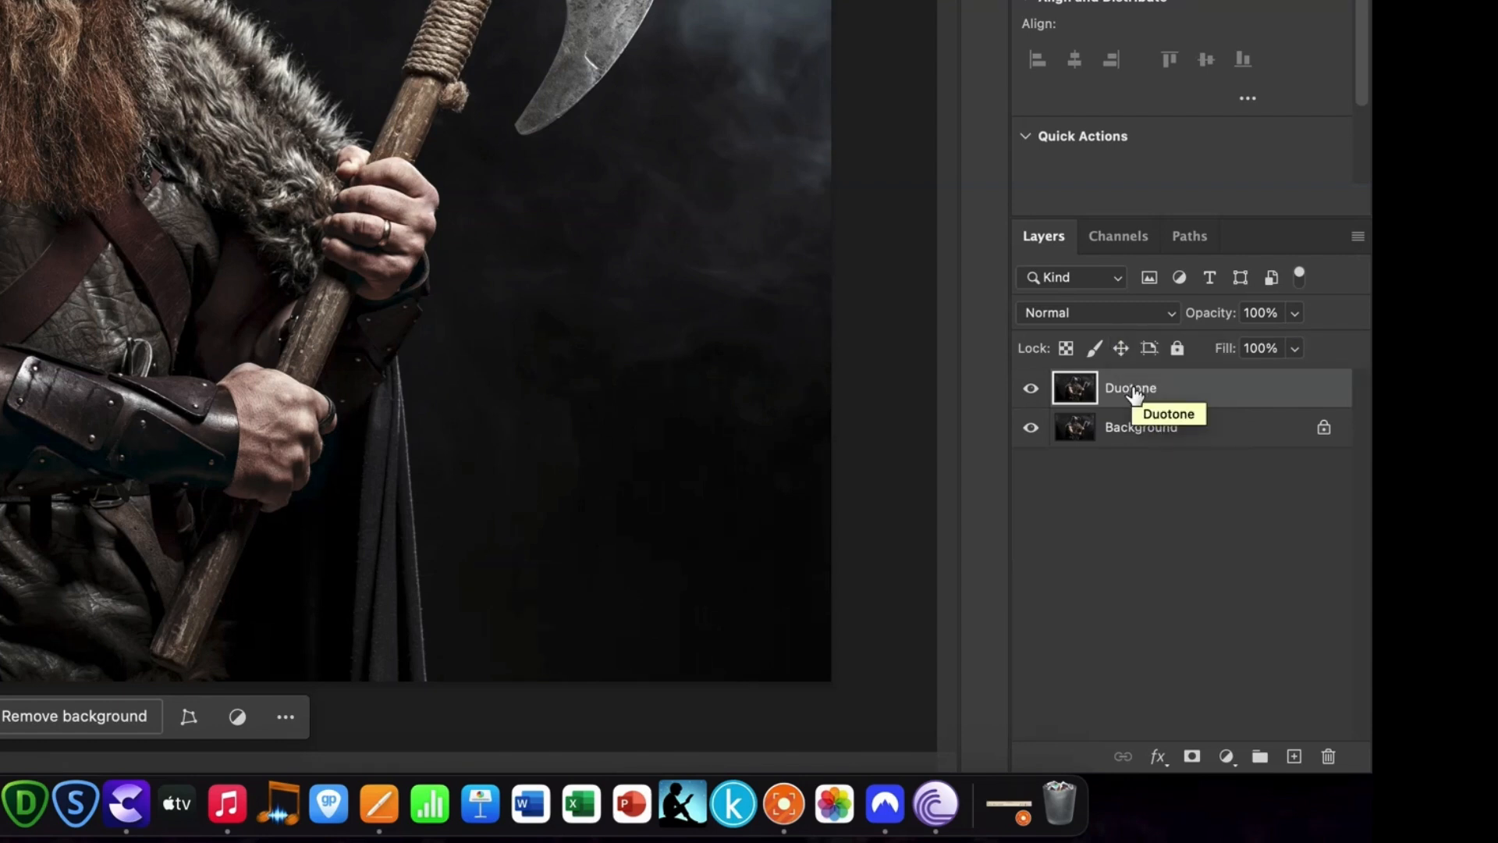
Convert the Duotone layer to a smart object via its context menu
right_click(1129, 388)
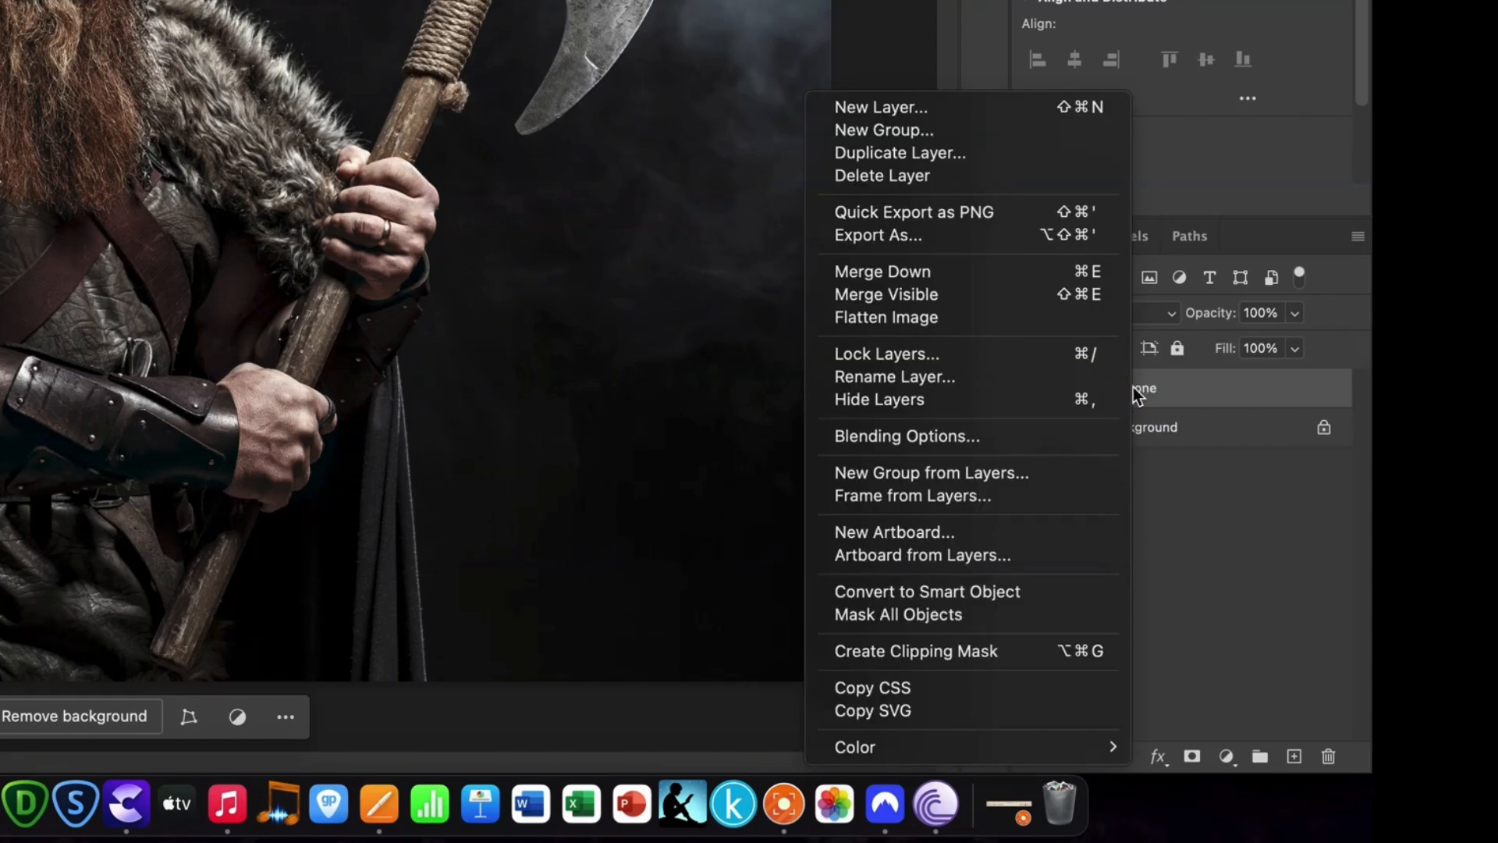
mouse_move(997, 600)
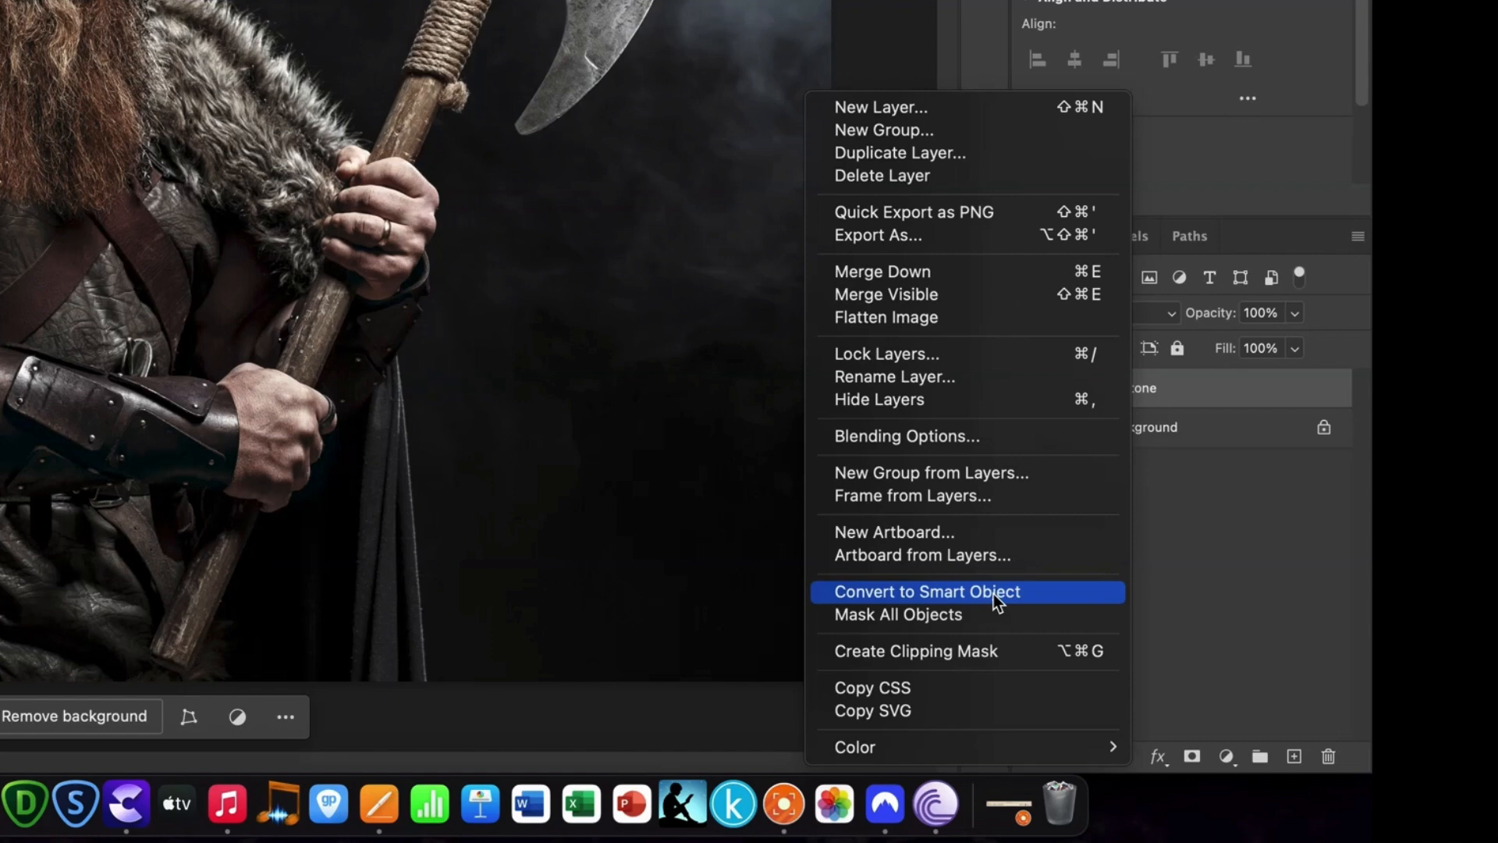
click(925, 591)
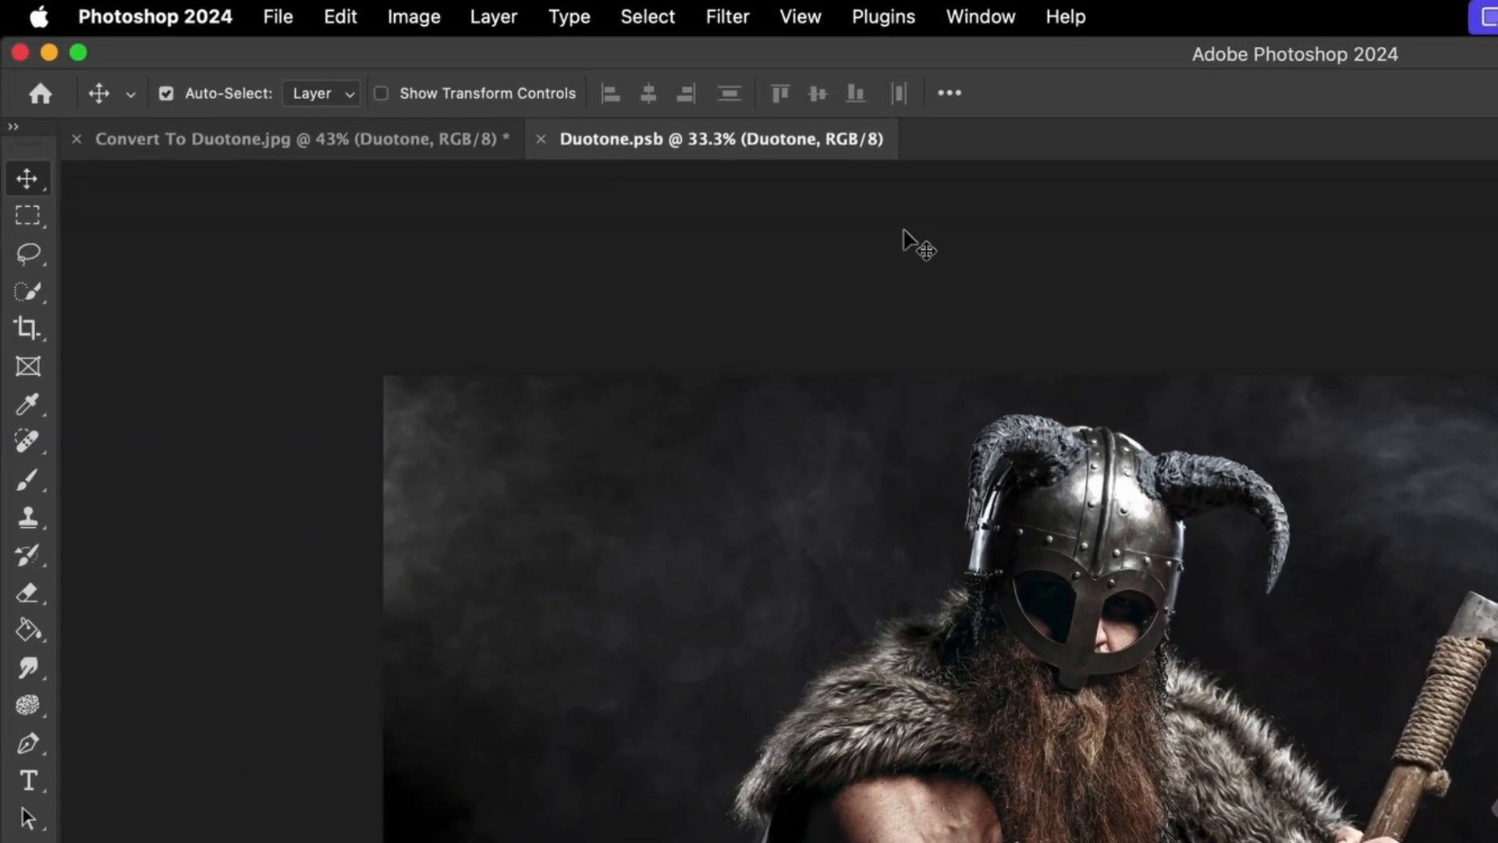
Change the Duotone.psb contents to Grayscale mode, discarding colour information
click(413, 17)
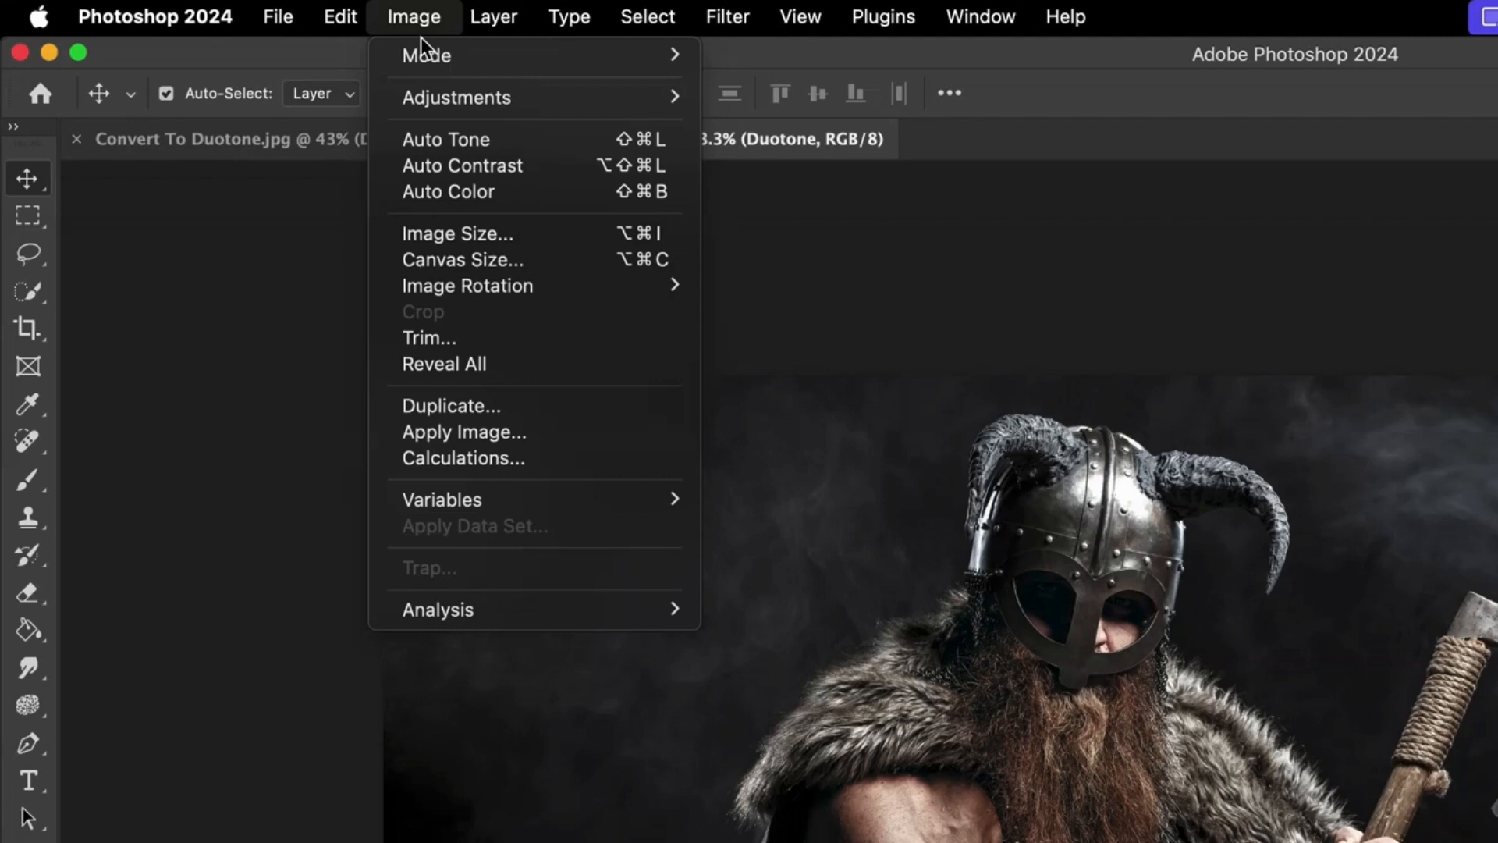
click(427, 54)
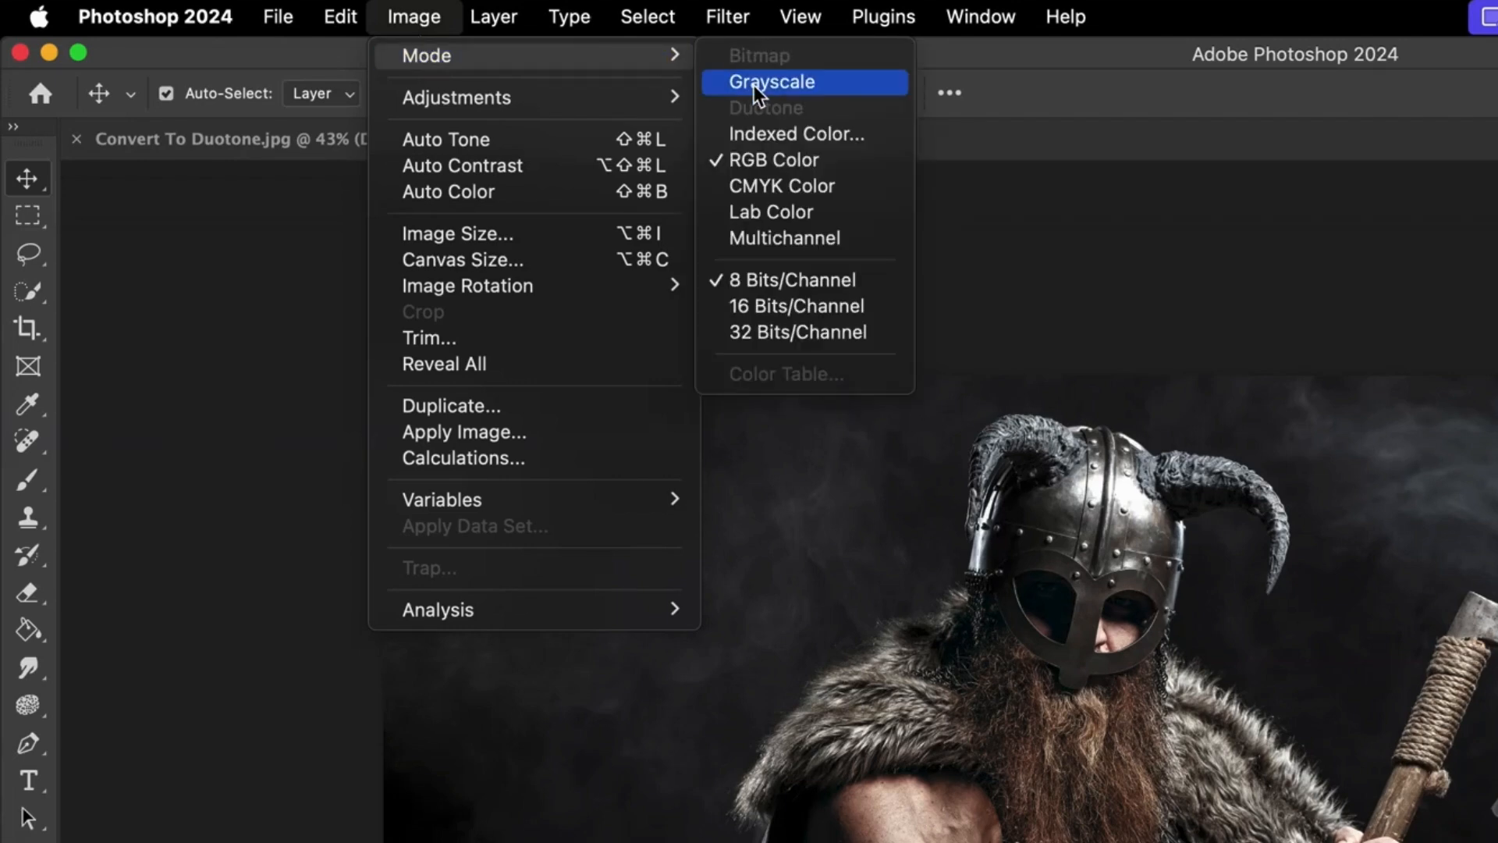
click(770, 82)
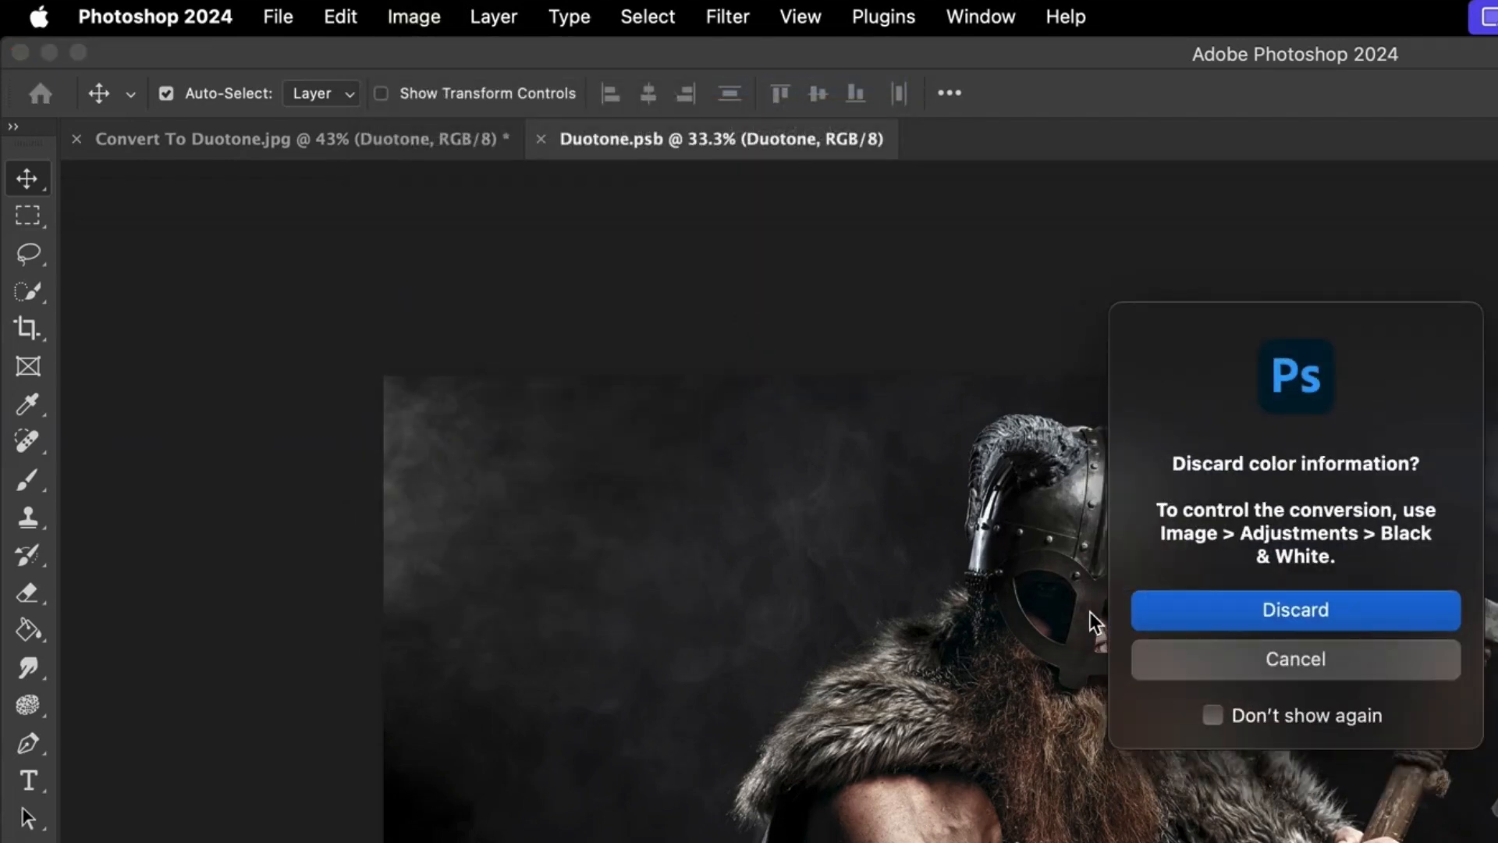
mouse_move(1208, 624)
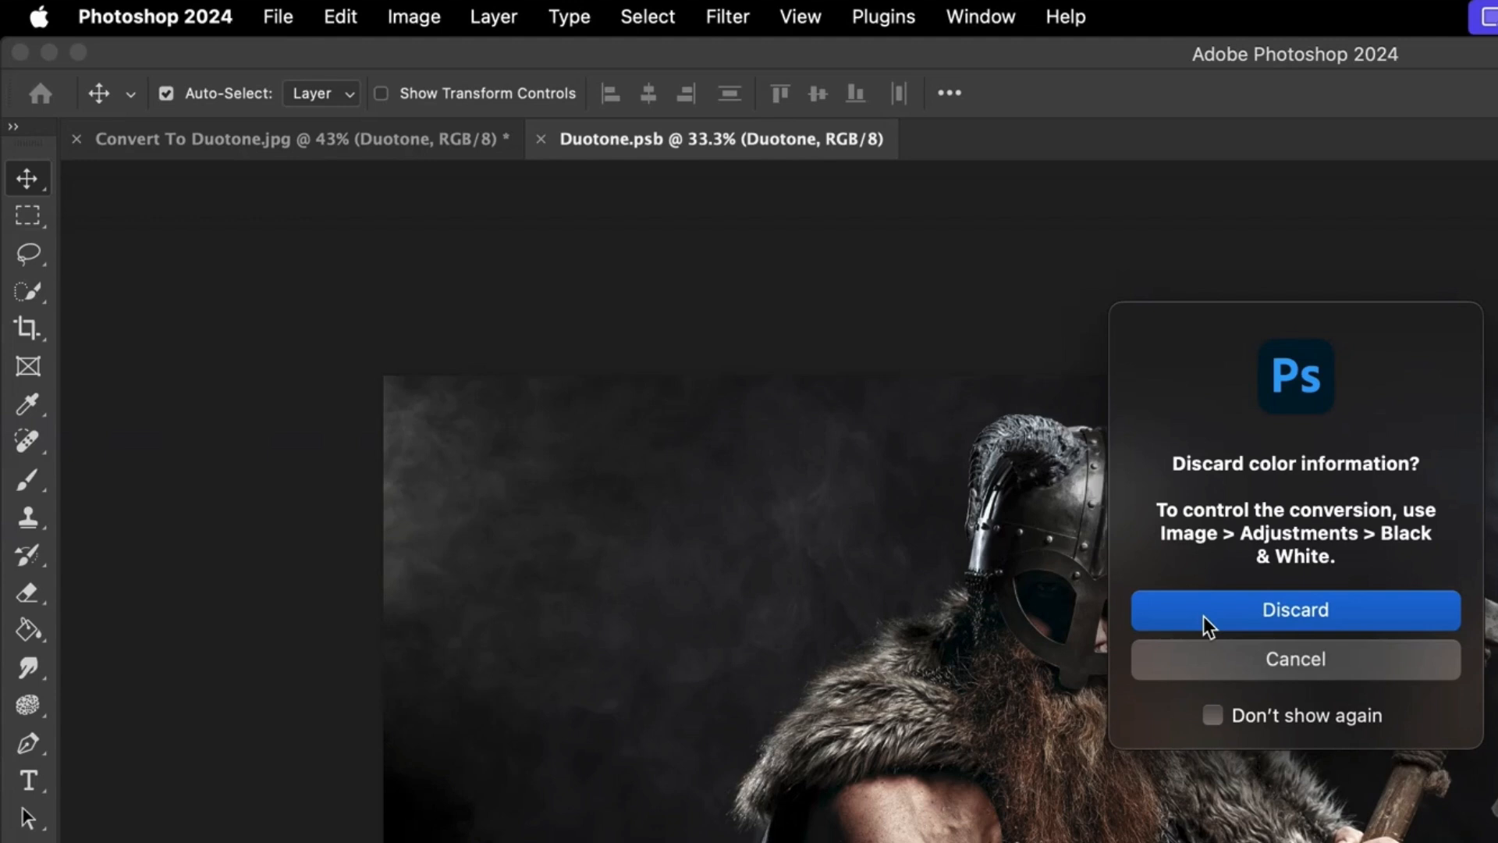
click(1294, 610)
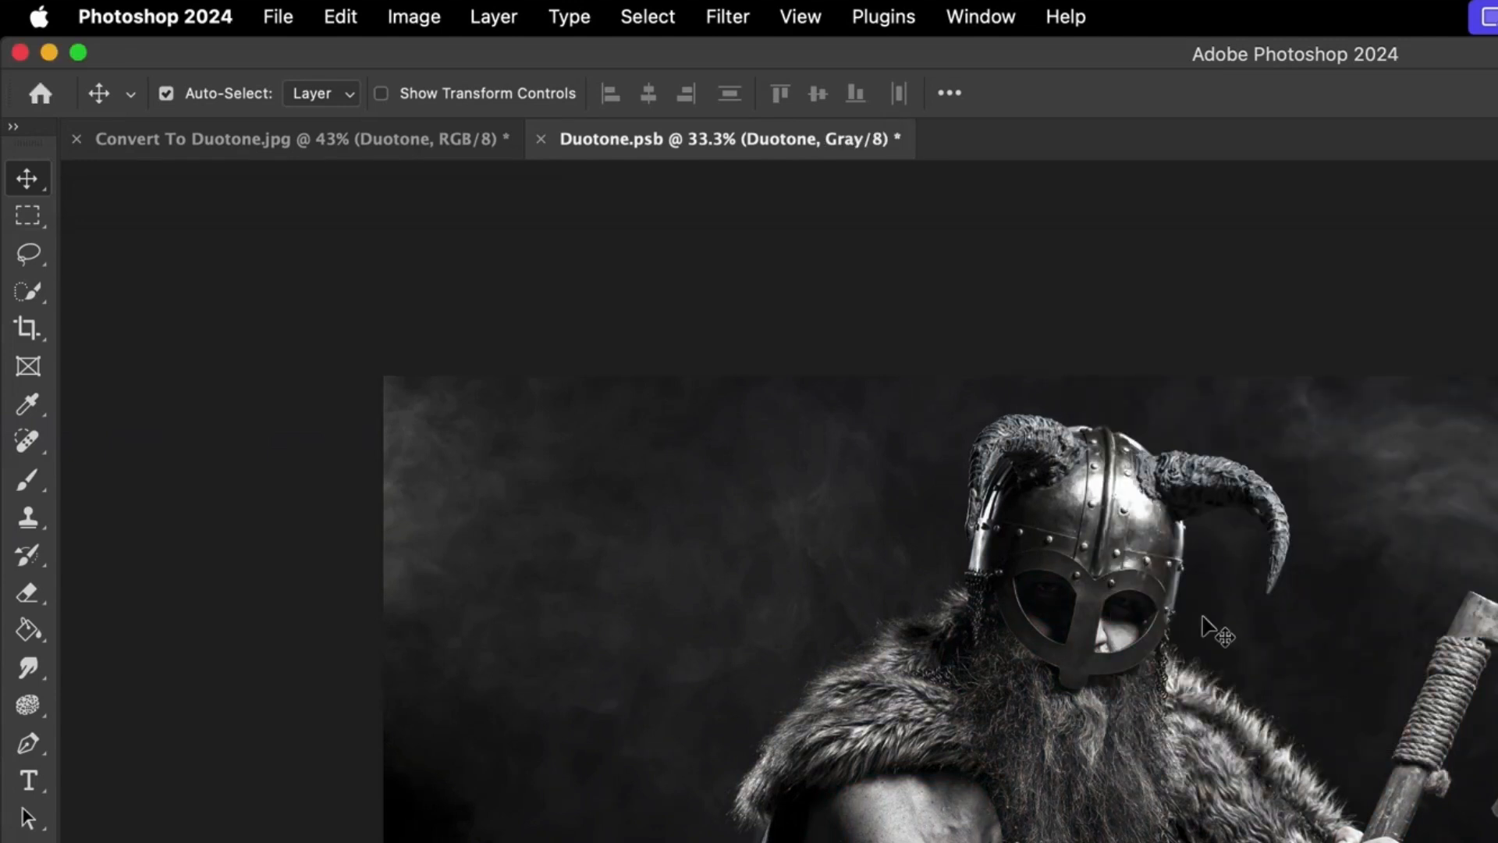
click(413, 17)
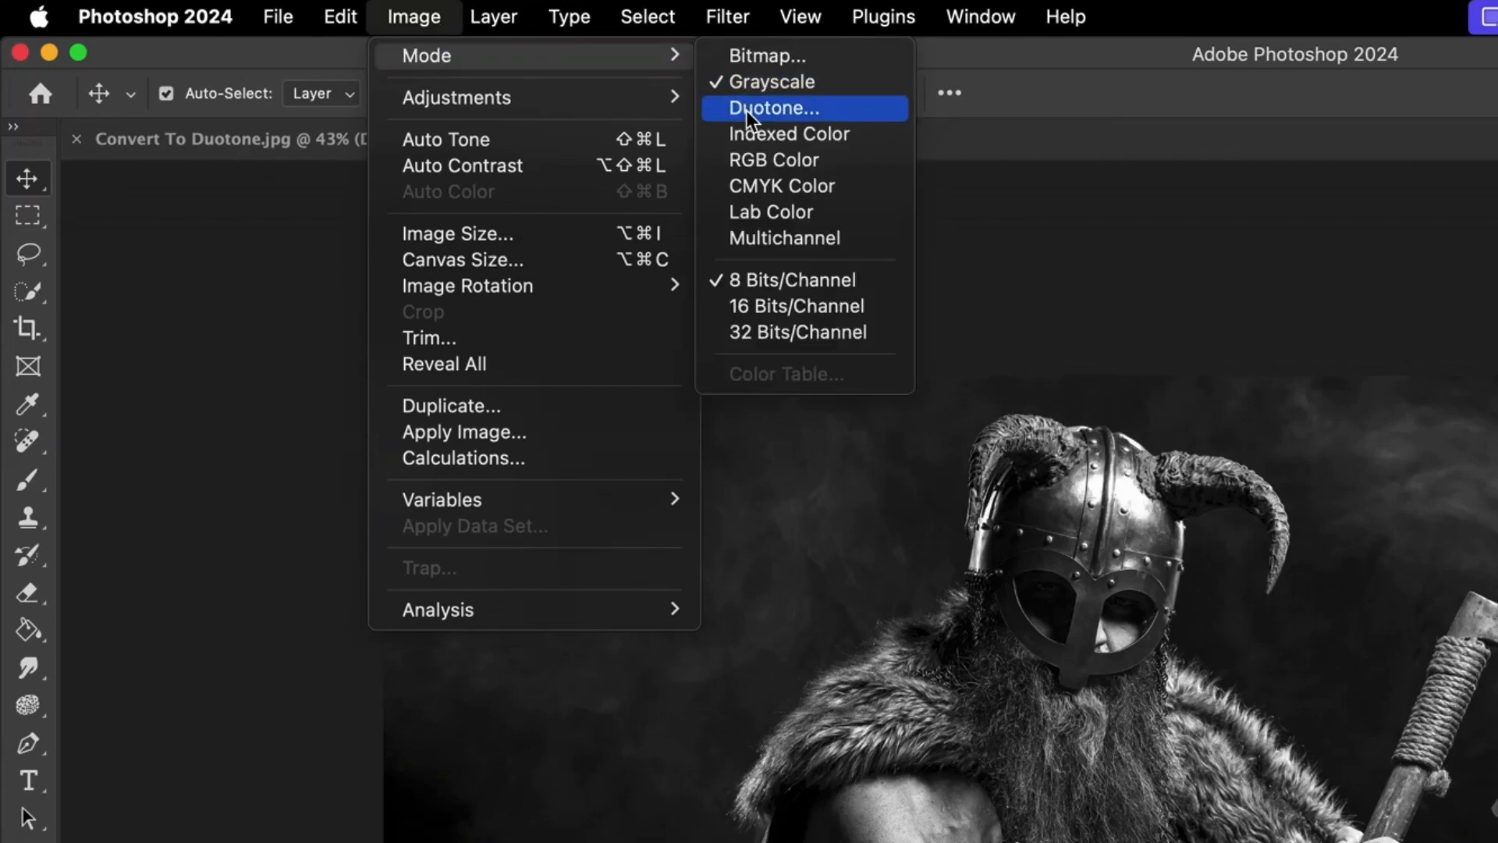
Open Duotone Options, pairing Black with a PANTONE ink
click(774, 108)
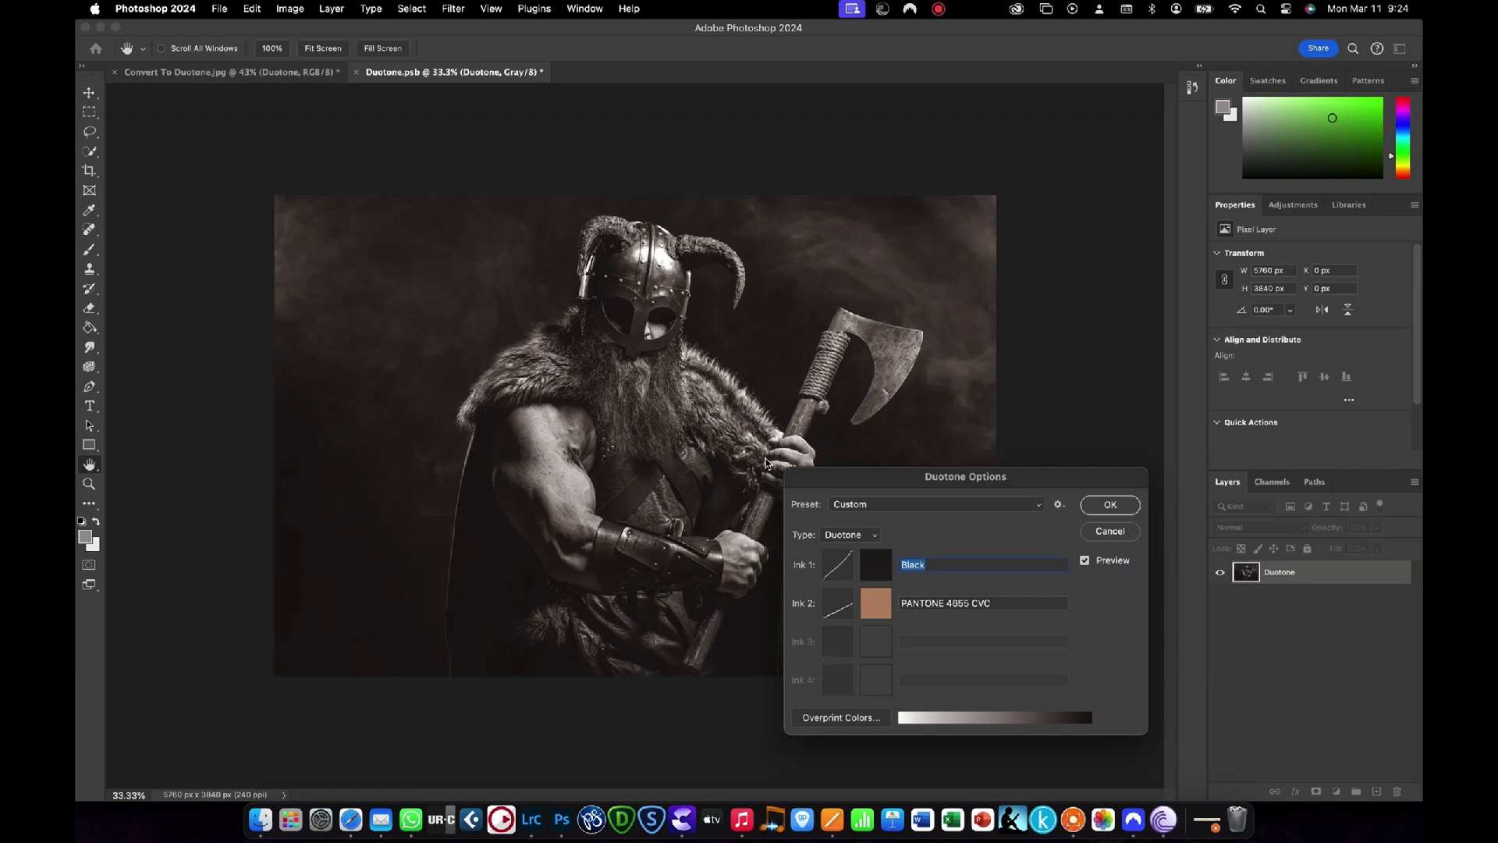
mouse_move(819, 618)
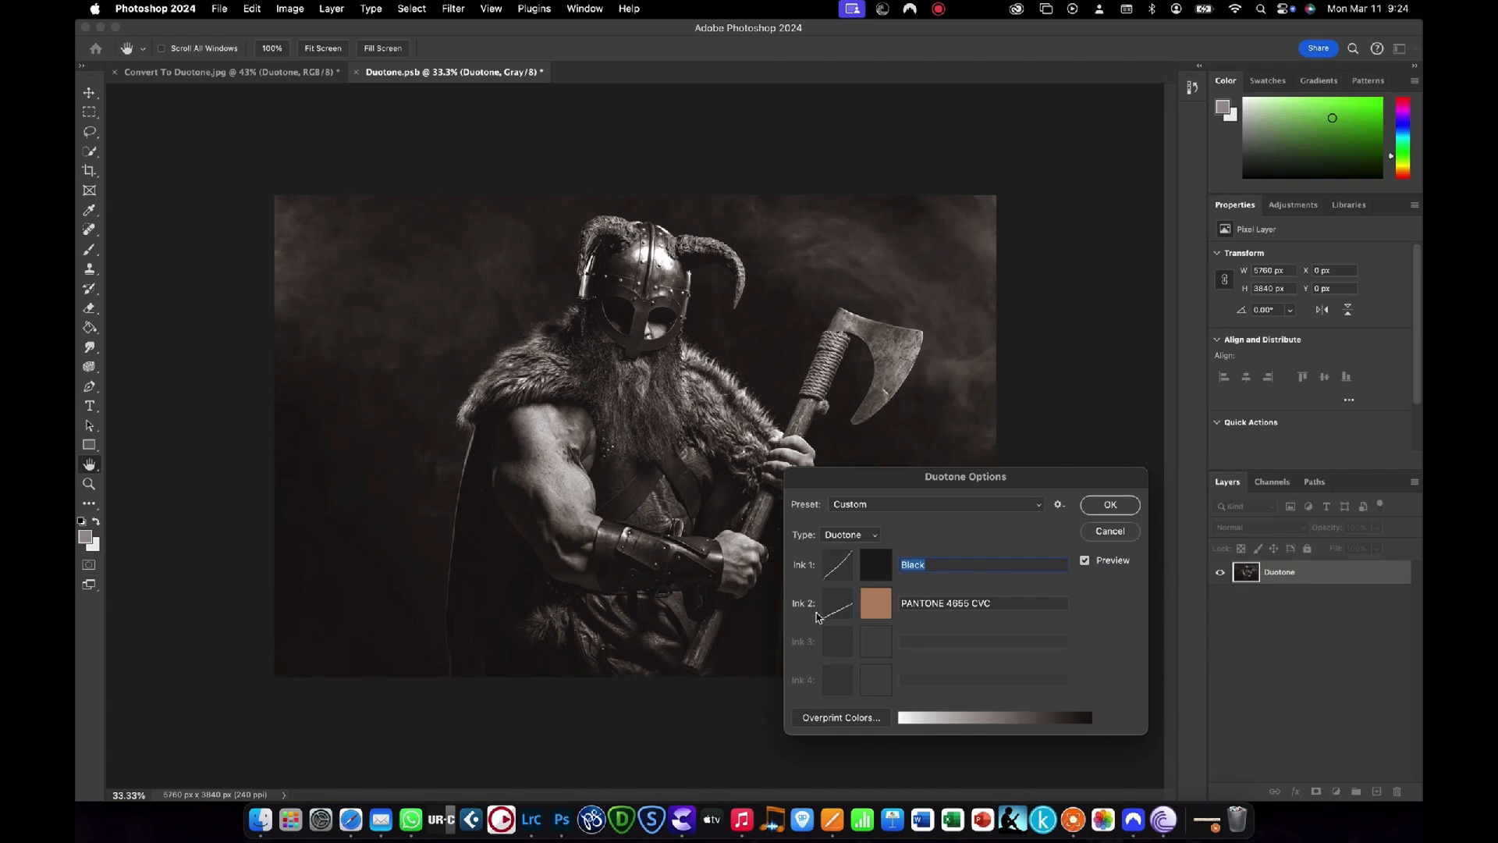
mouse_move(851, 560)
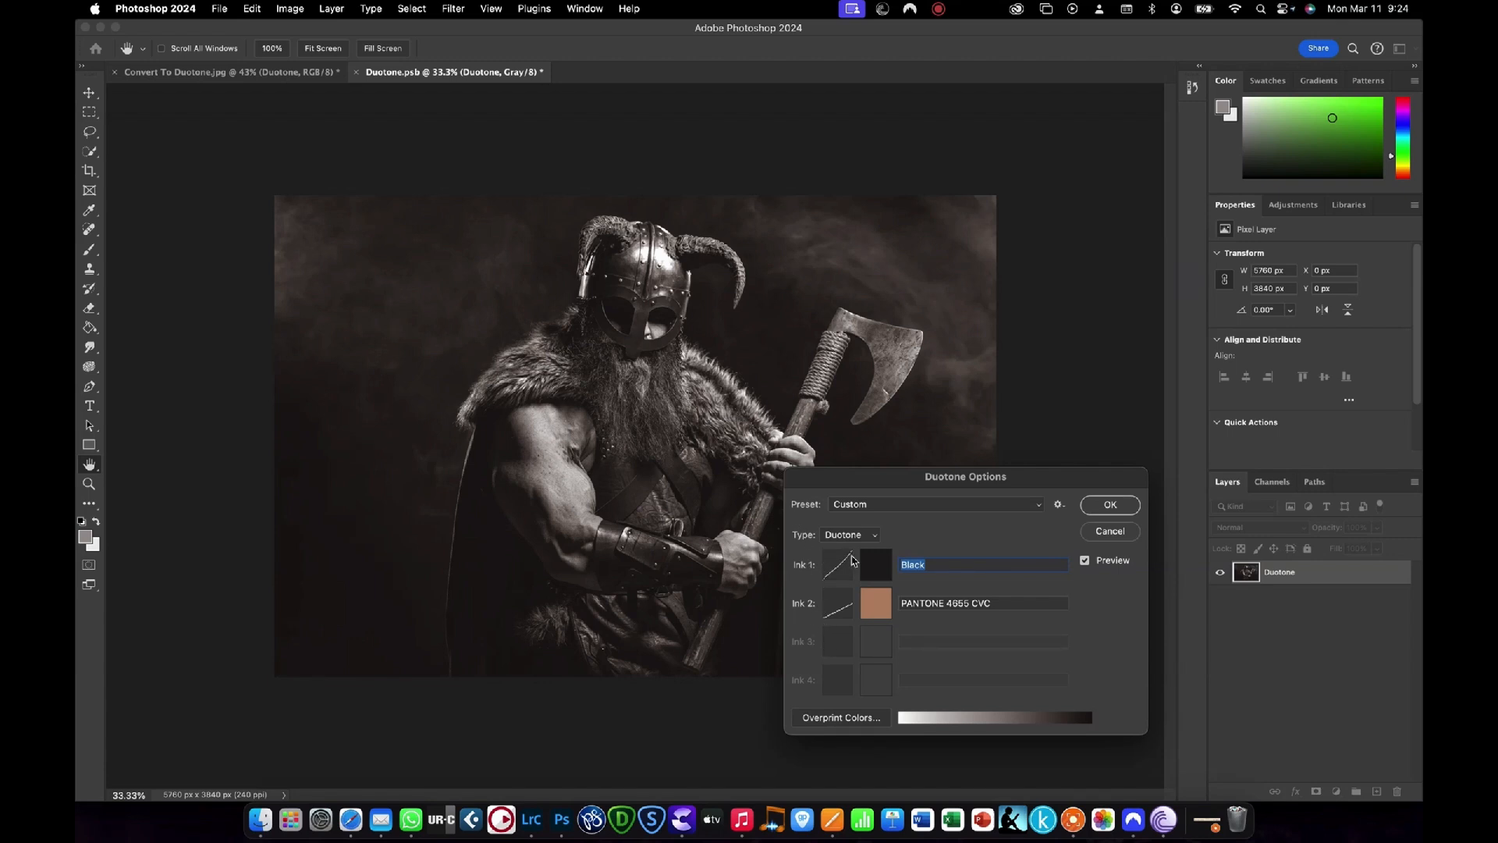
mouse_move(876, 569)
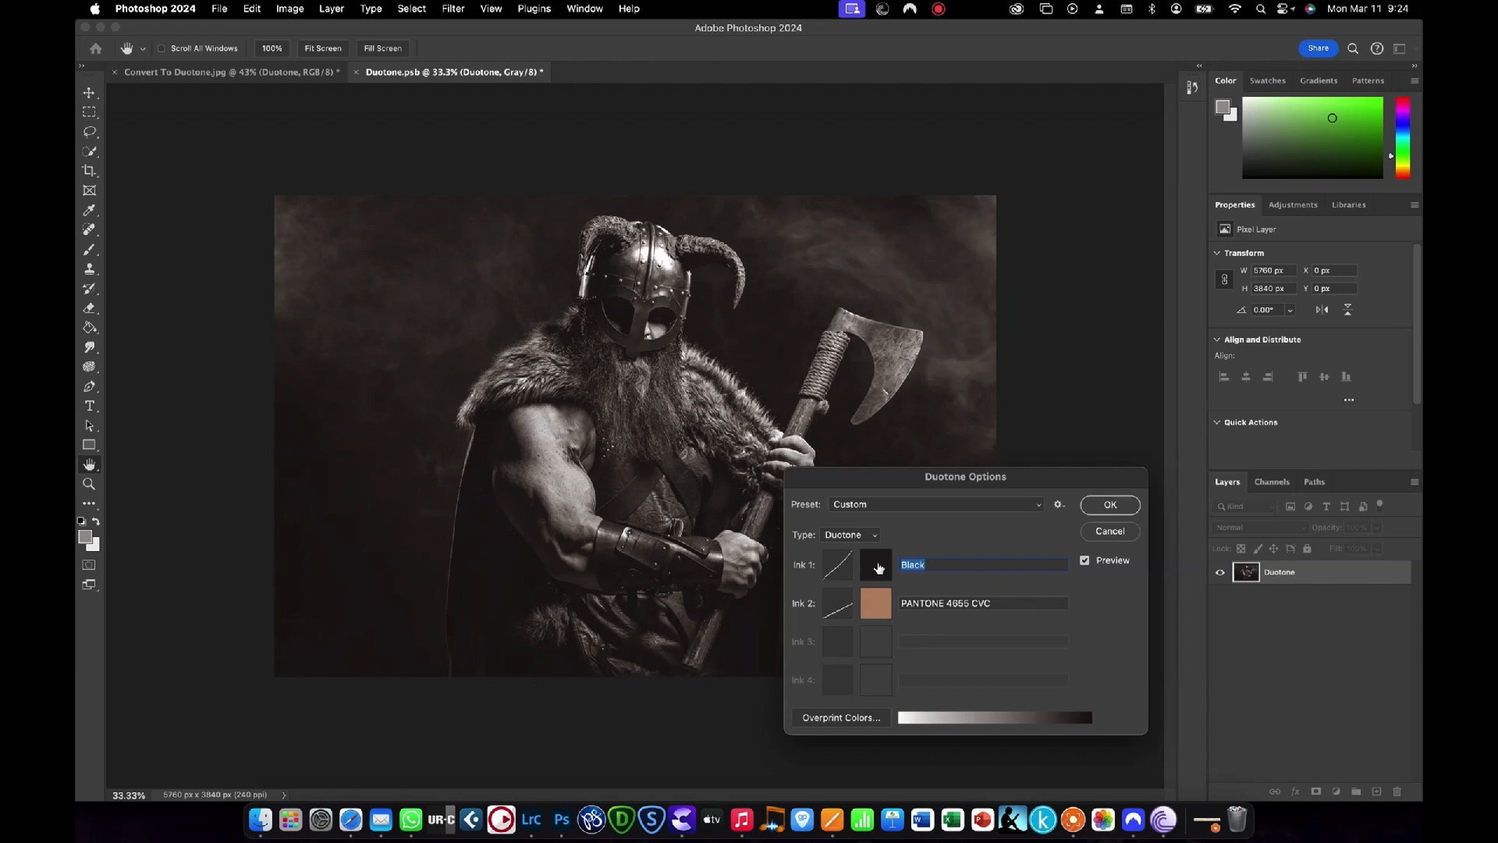
mouse_move(876, 608)
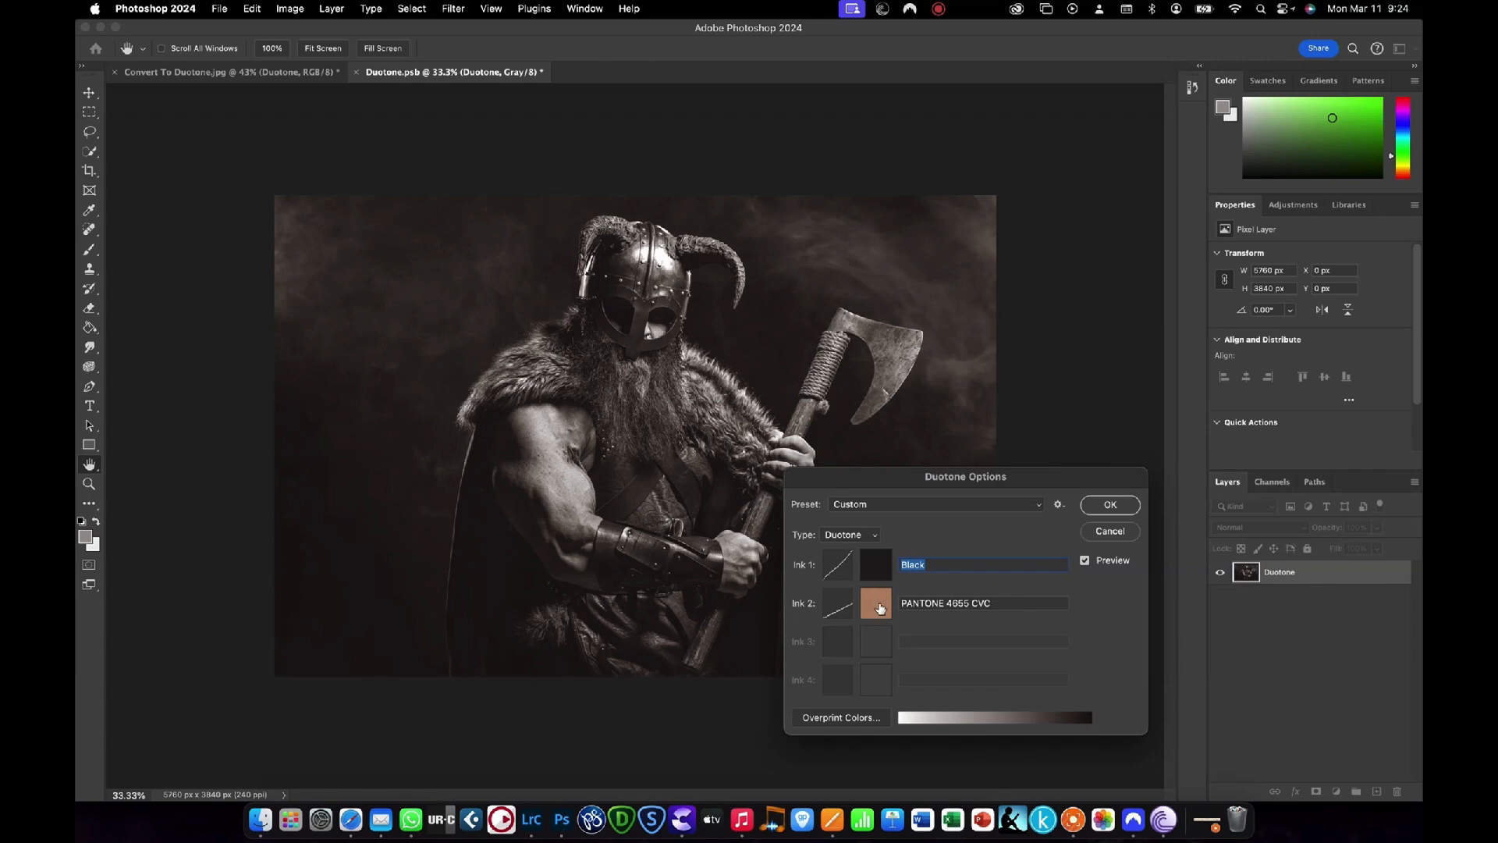
mouse_move(1040, 509)
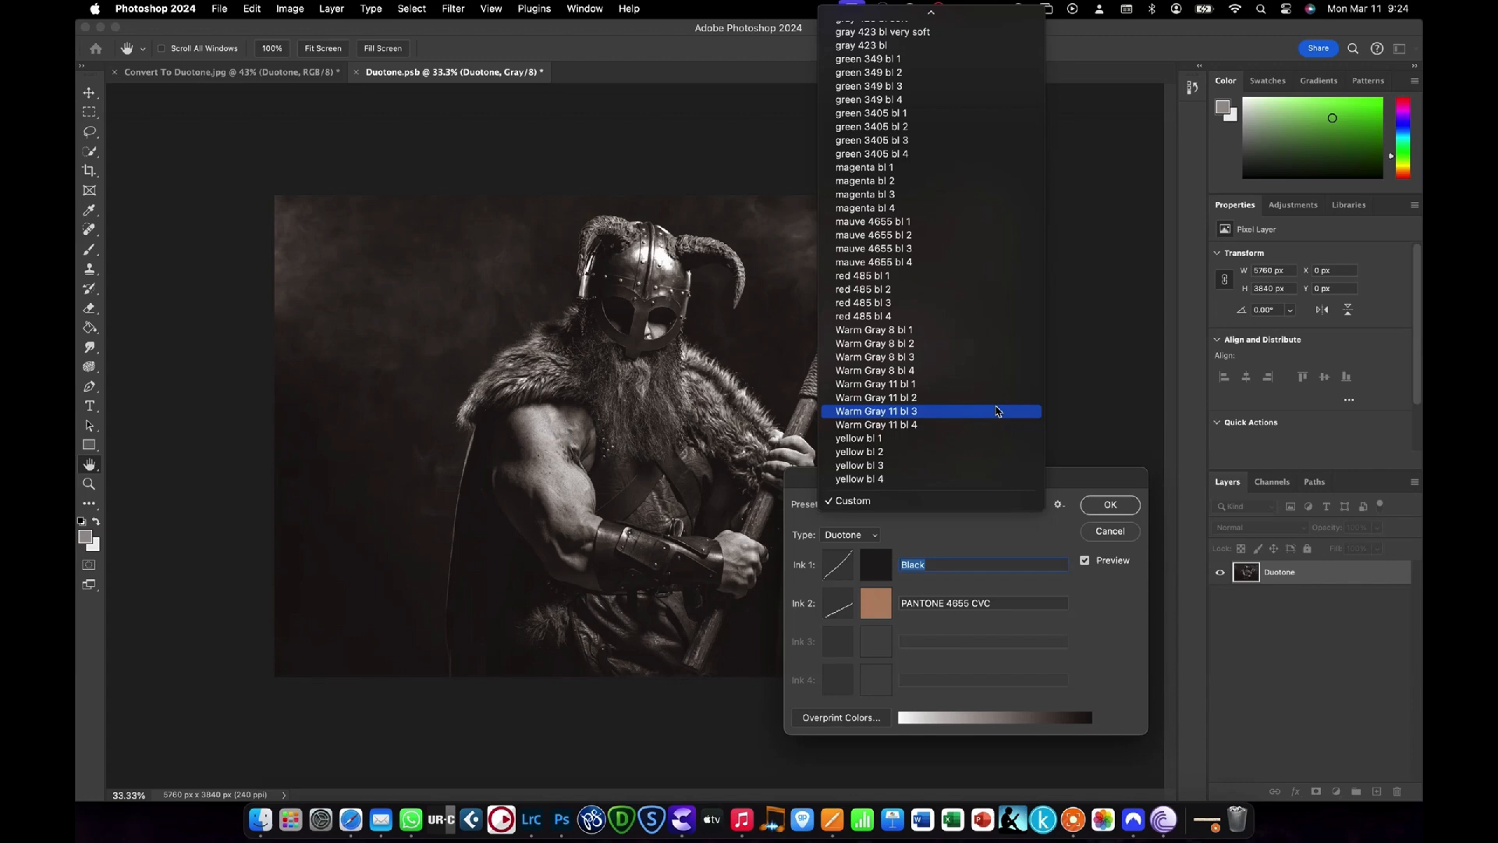
Preview the orange shadow, 327 aqua (50%) bl 4 and grey 424 bl 4 presets
scroll(up, 3)
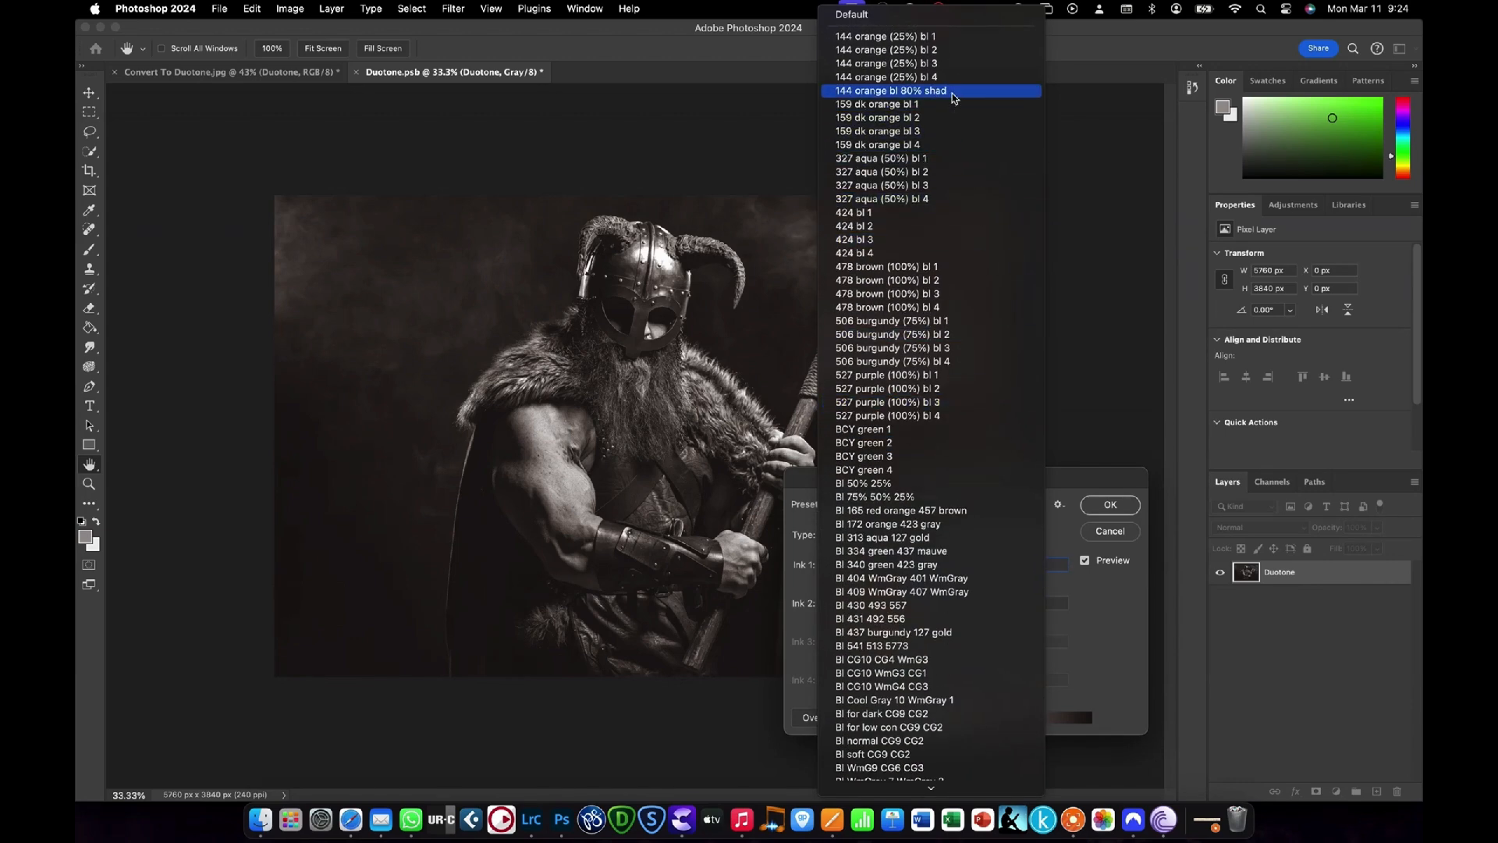
click(888, 89)
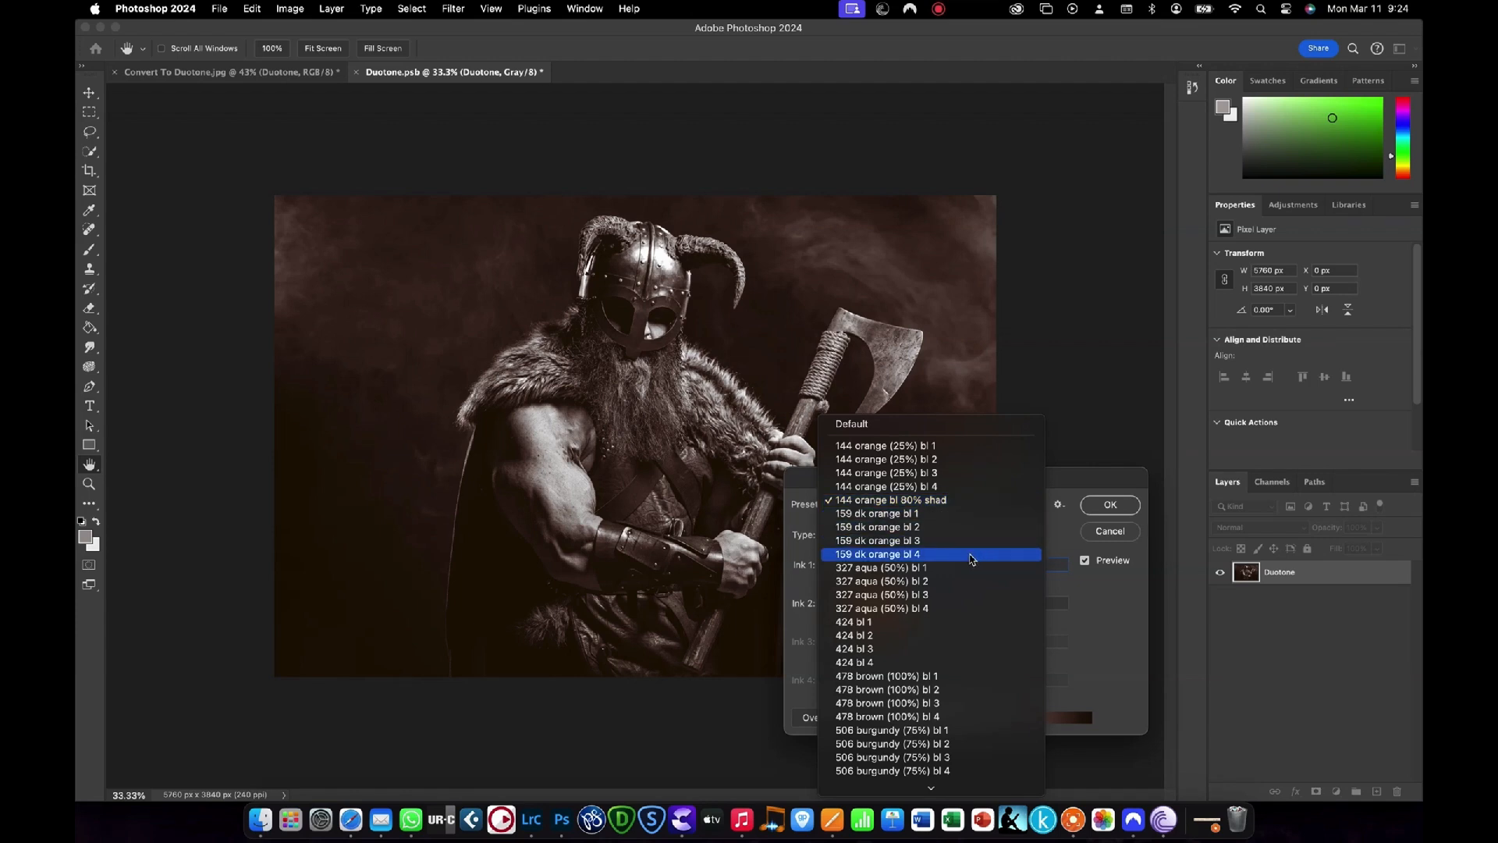
click(880, 608)
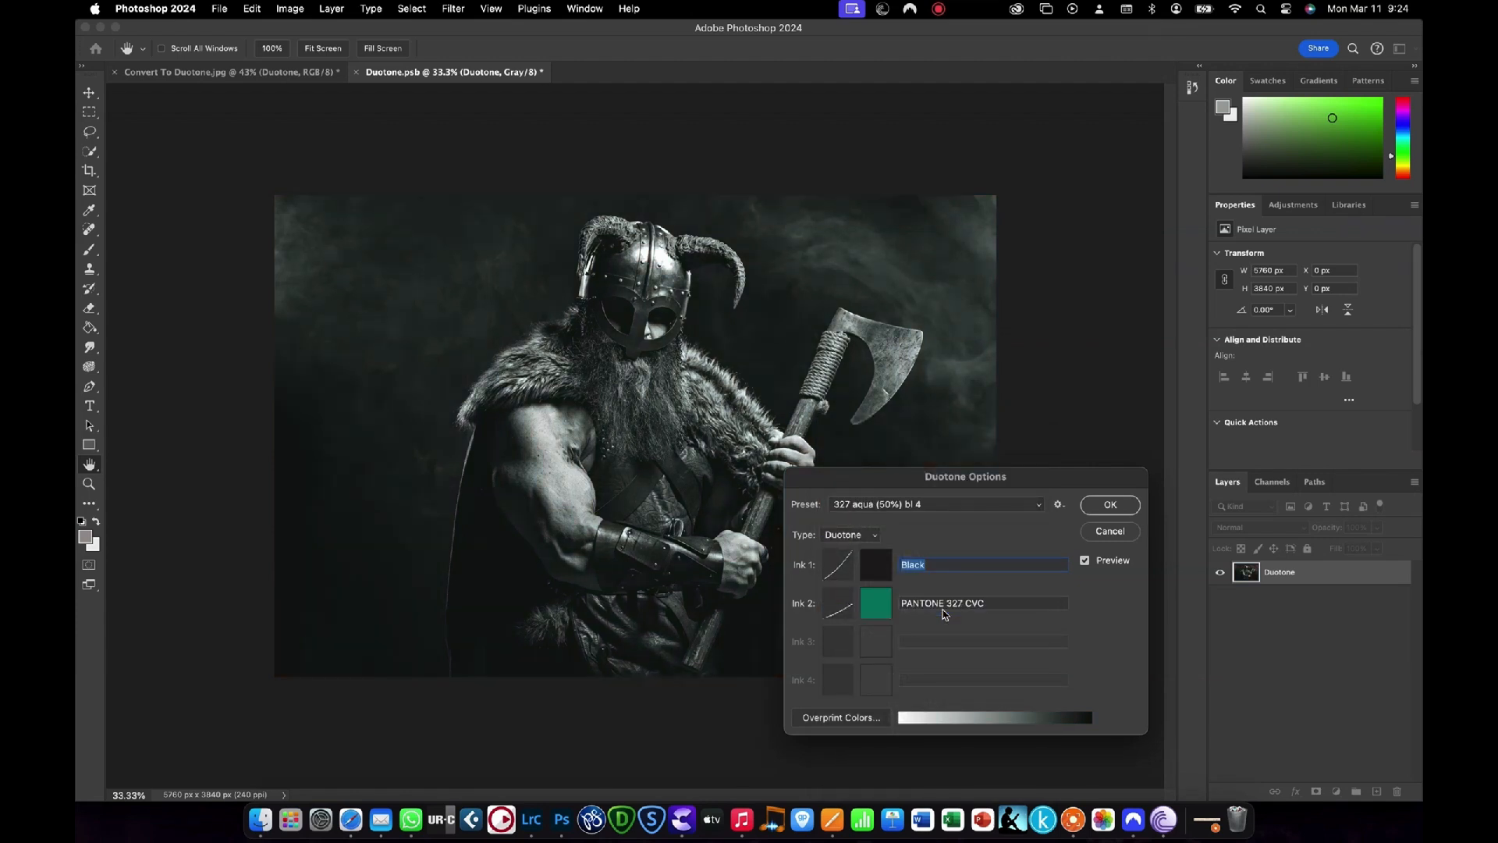
click(1037, 504)
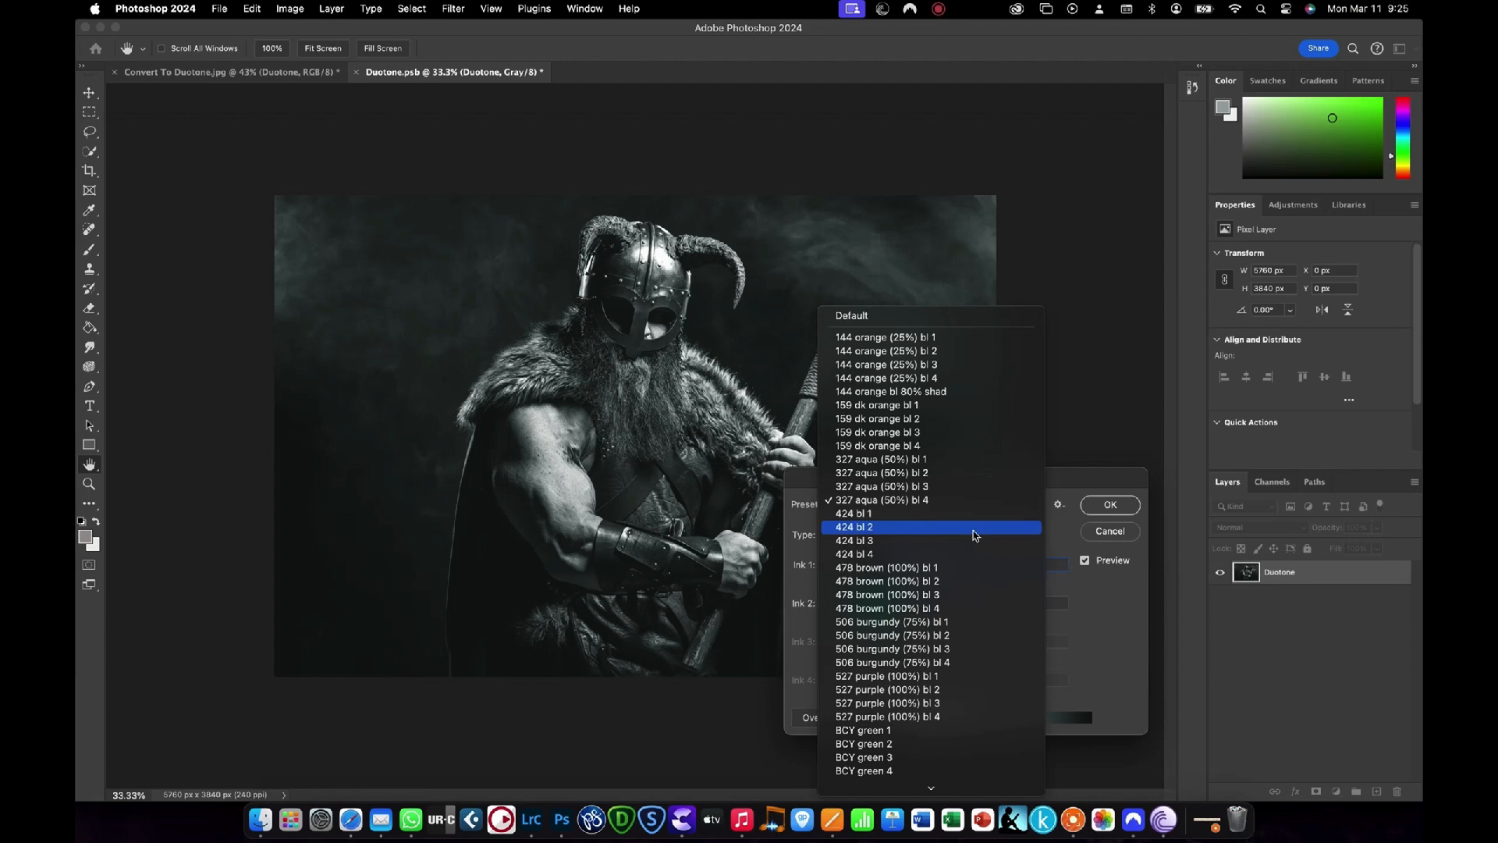
click(855, 554)
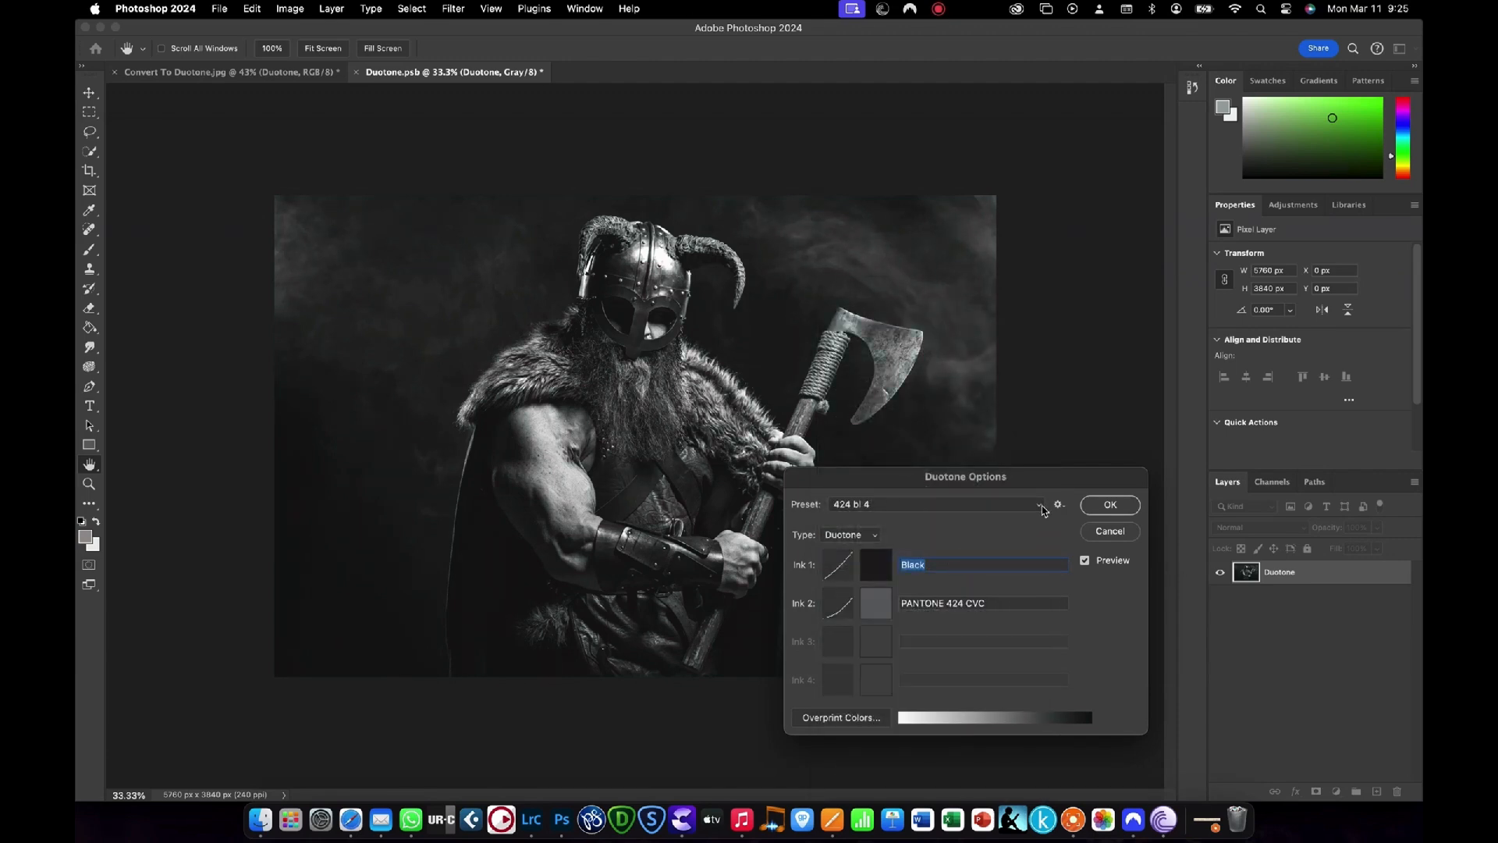
click(1058, 504)
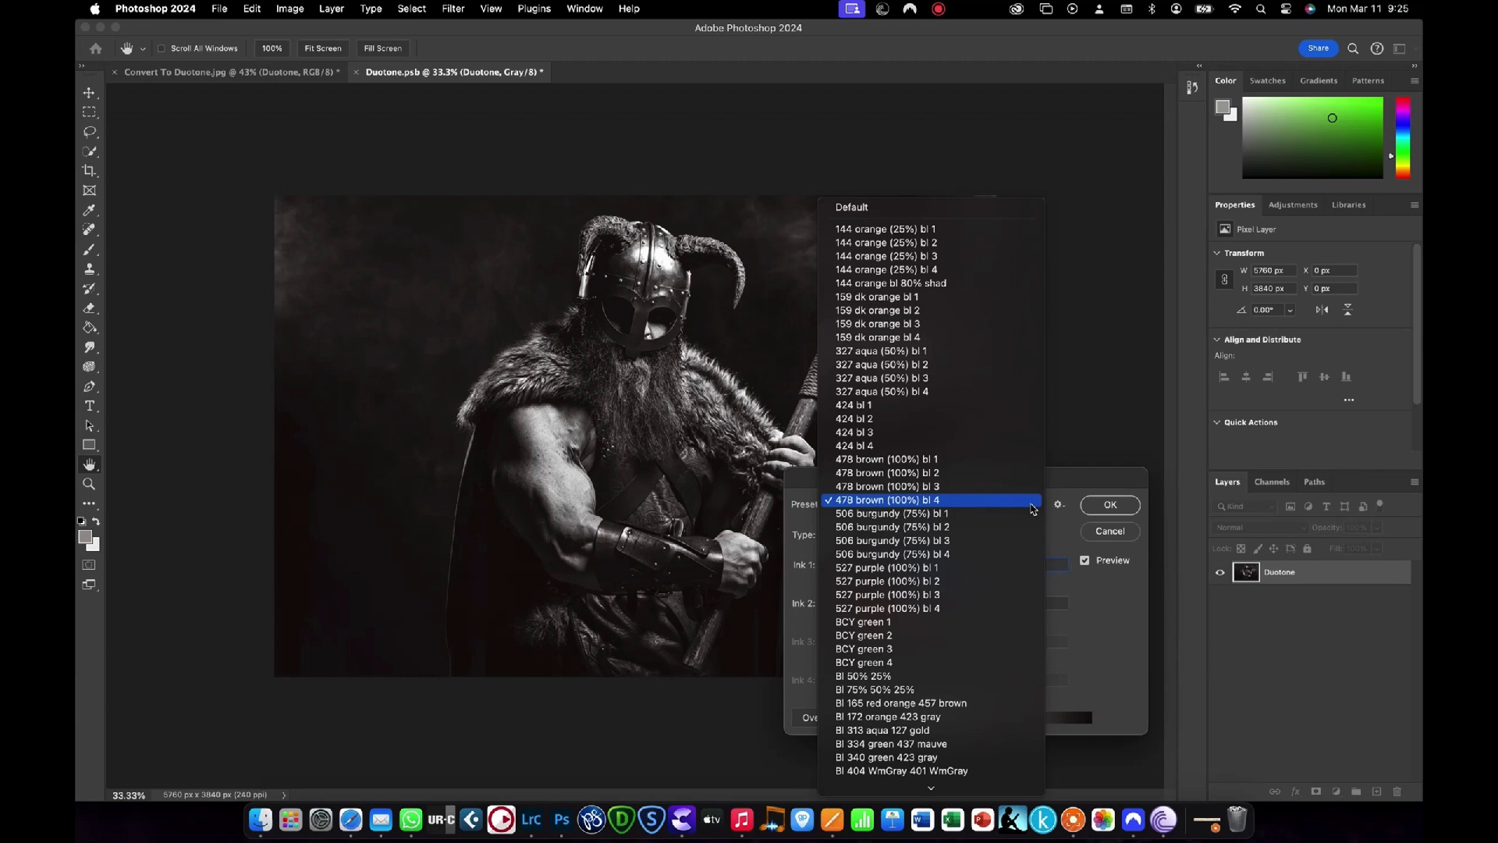
Preview 527 purple and BCY green 4, then apply the Bl 437 burgundy 127 gold tritone
click(886, 608)
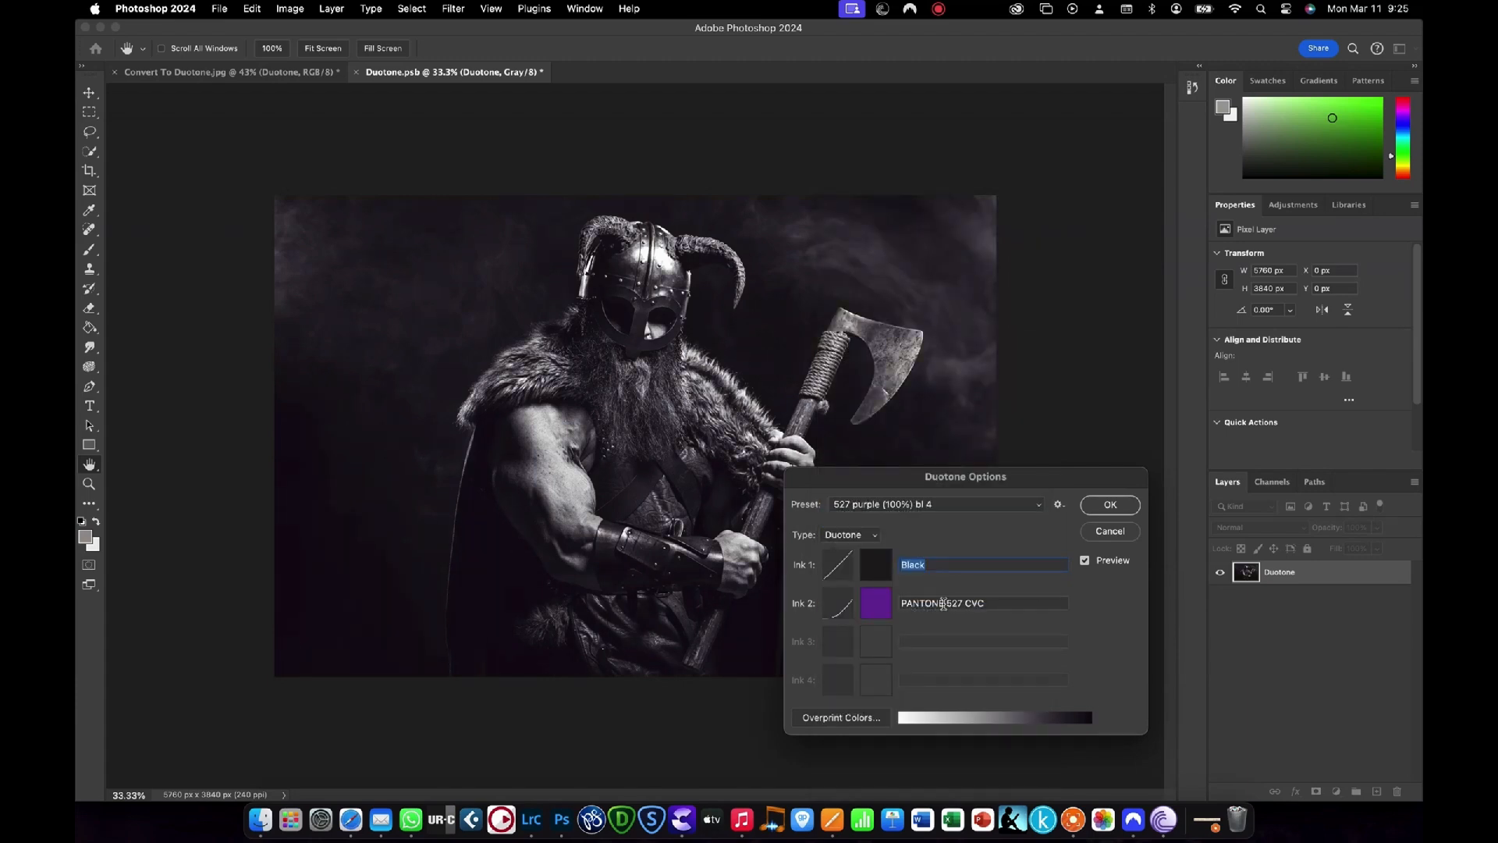
click(1036, 503)
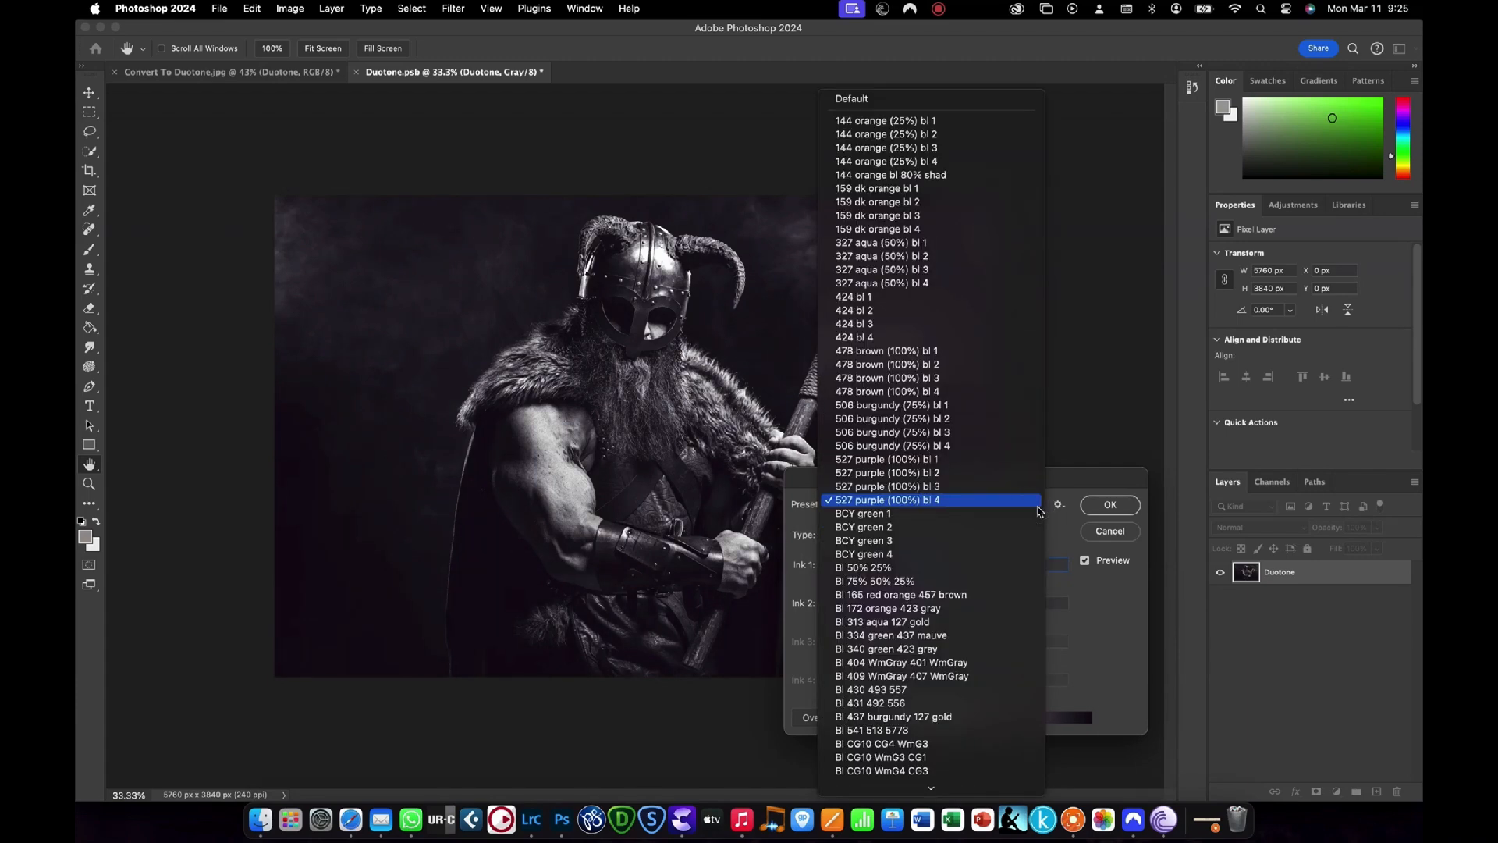
click(863, 553)
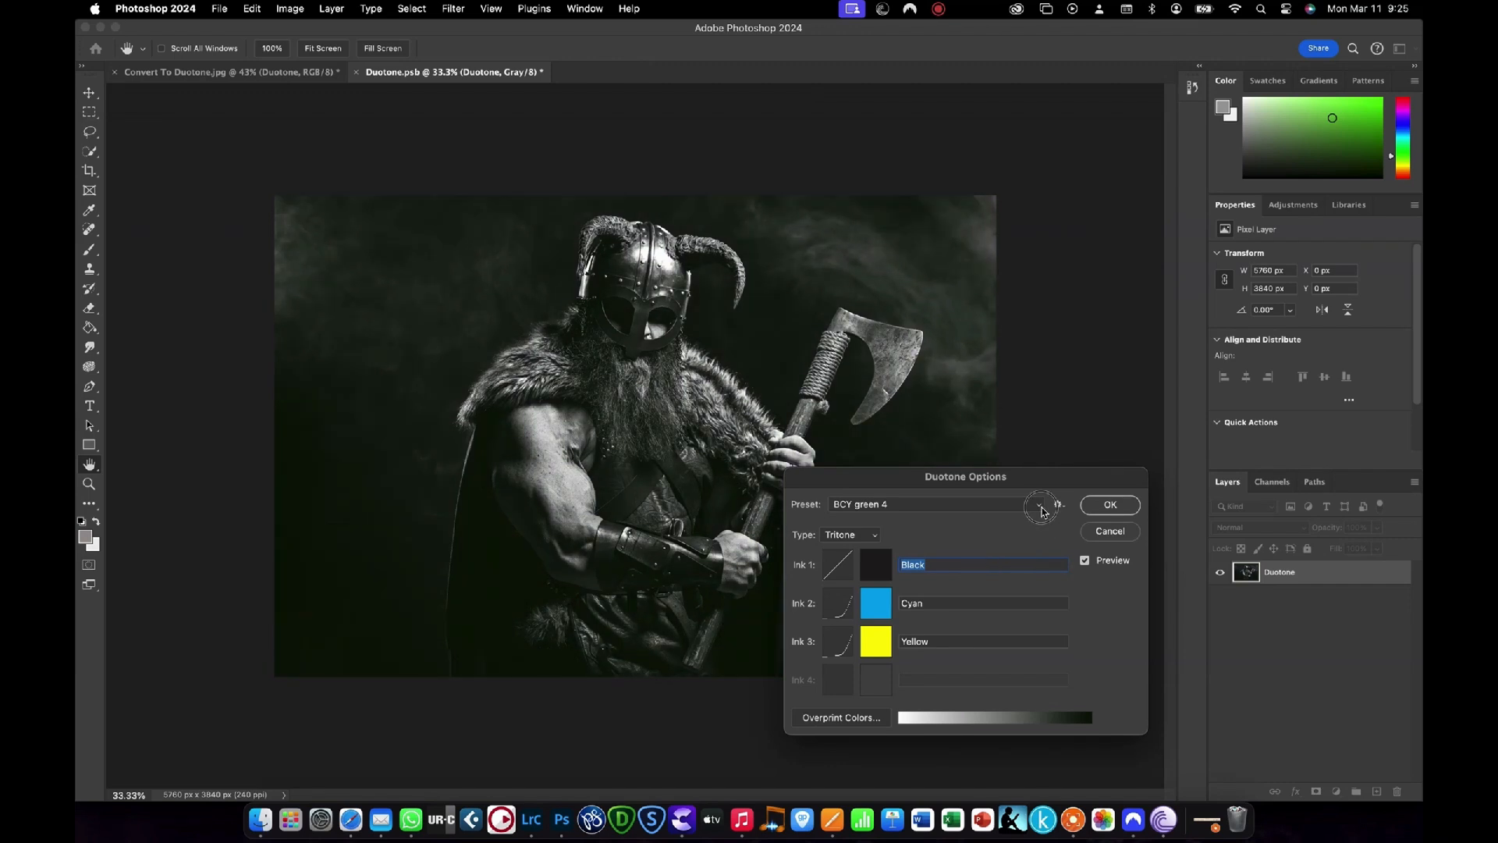
click(1041, 505)
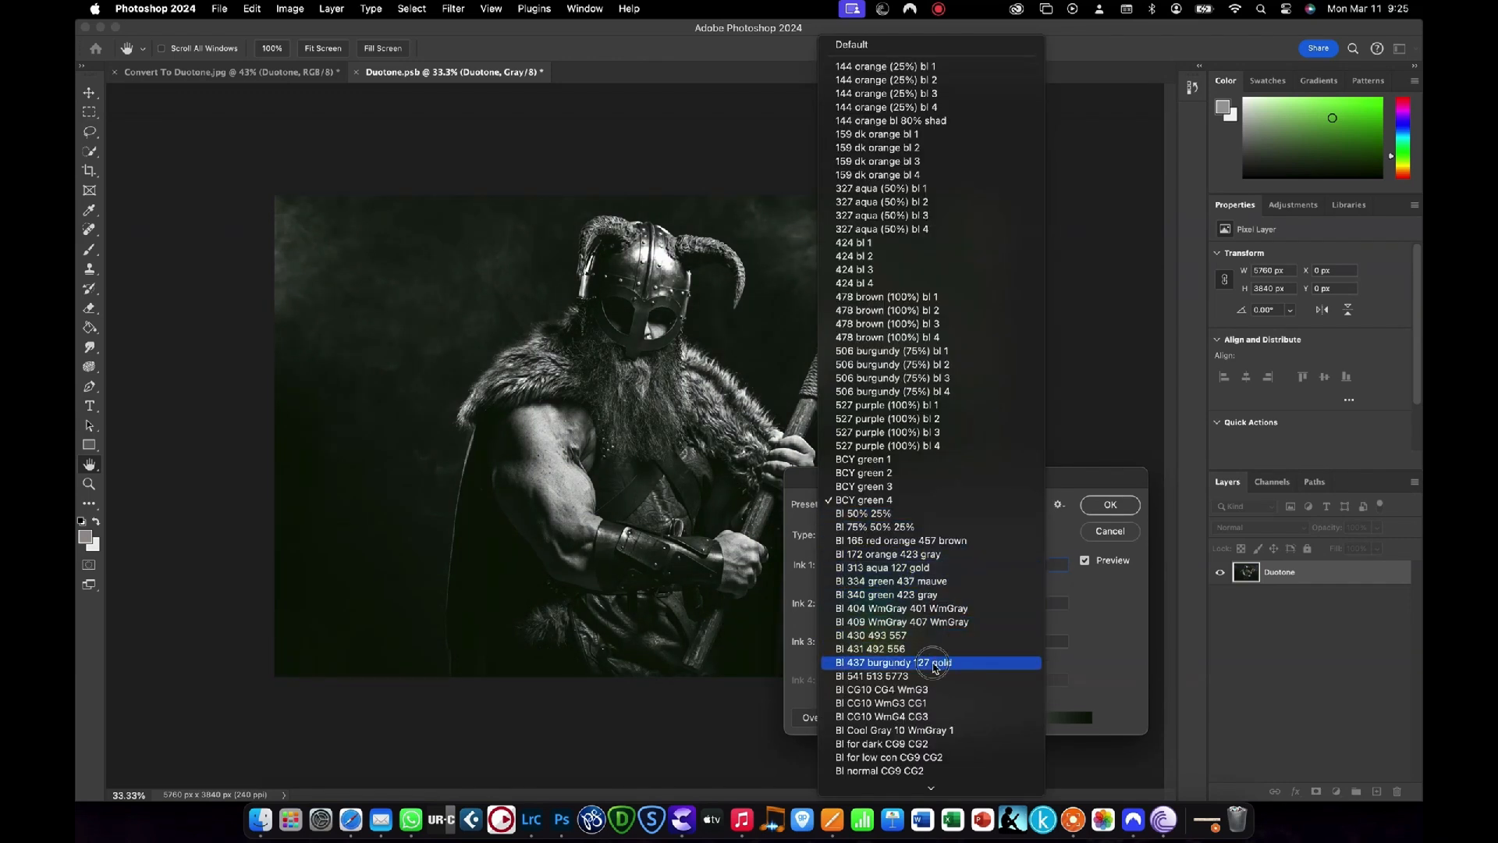
click(894, 662)
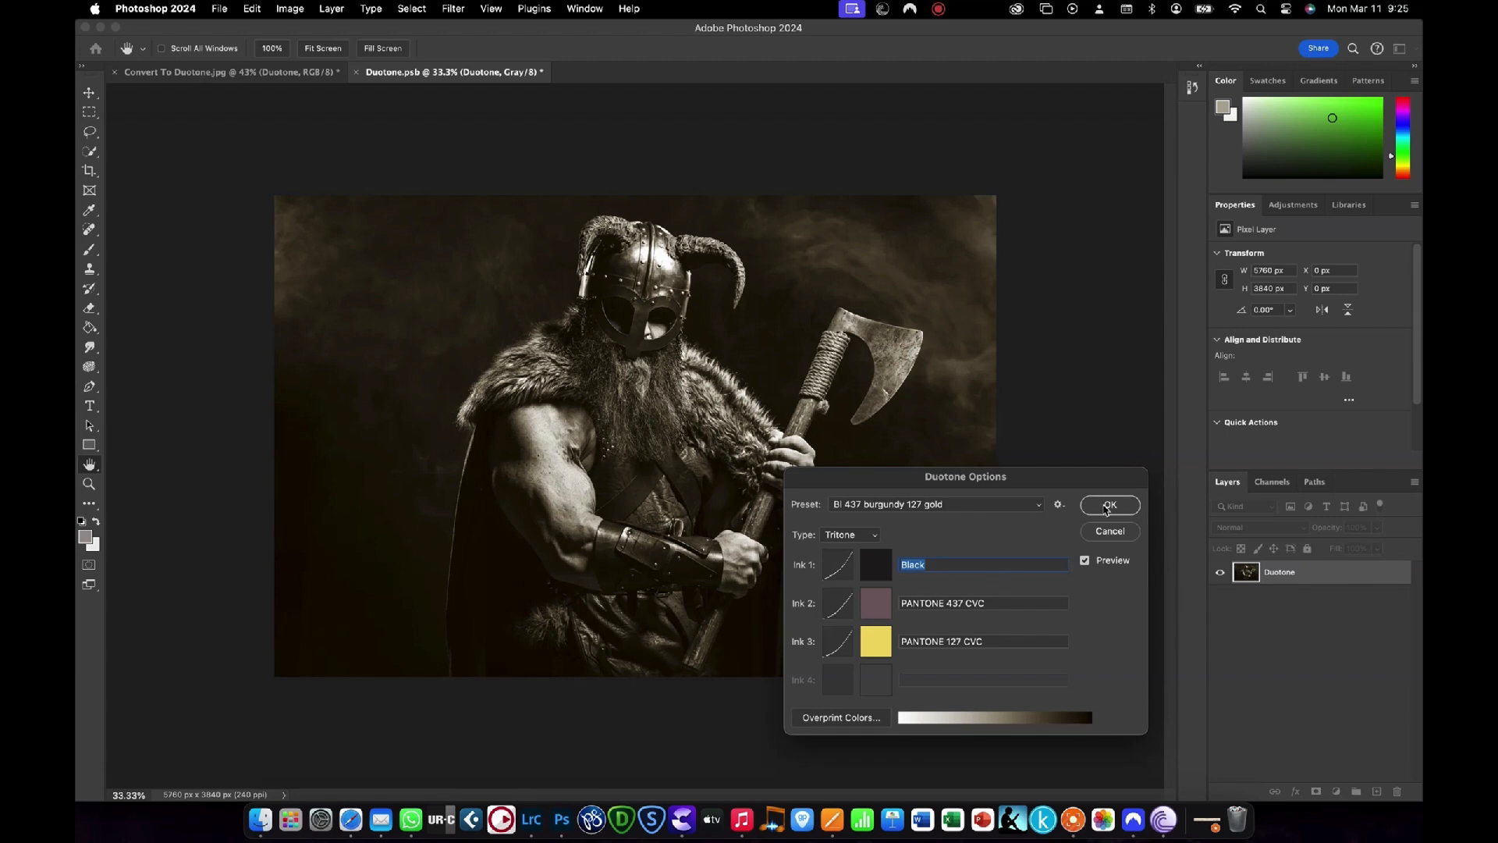
click(1109, 505)
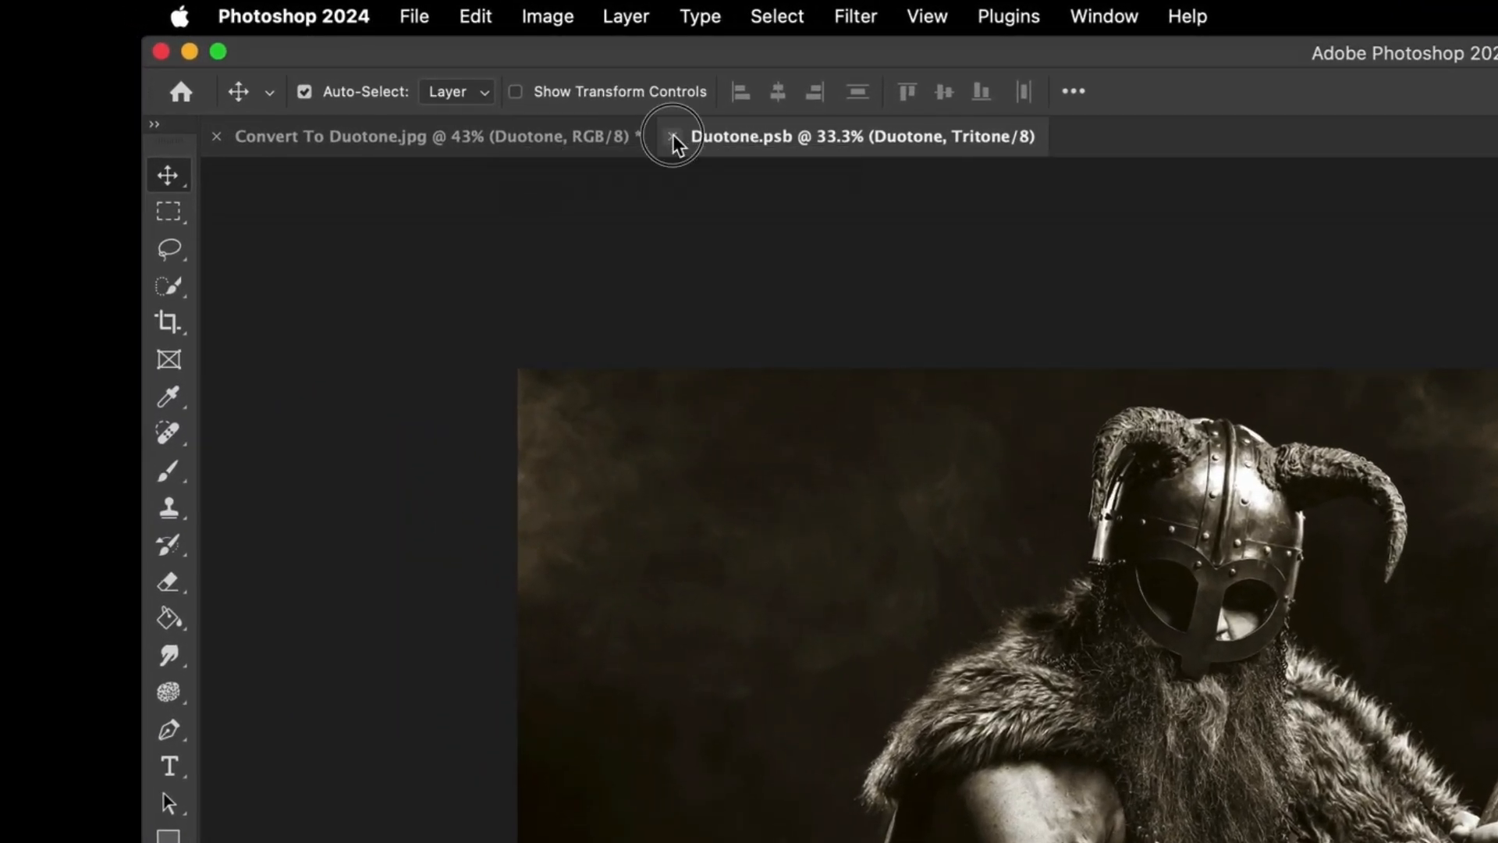
Close Duotone.psb to update the smart object and dismiss the Pantone licensing alert
click(673, 136)
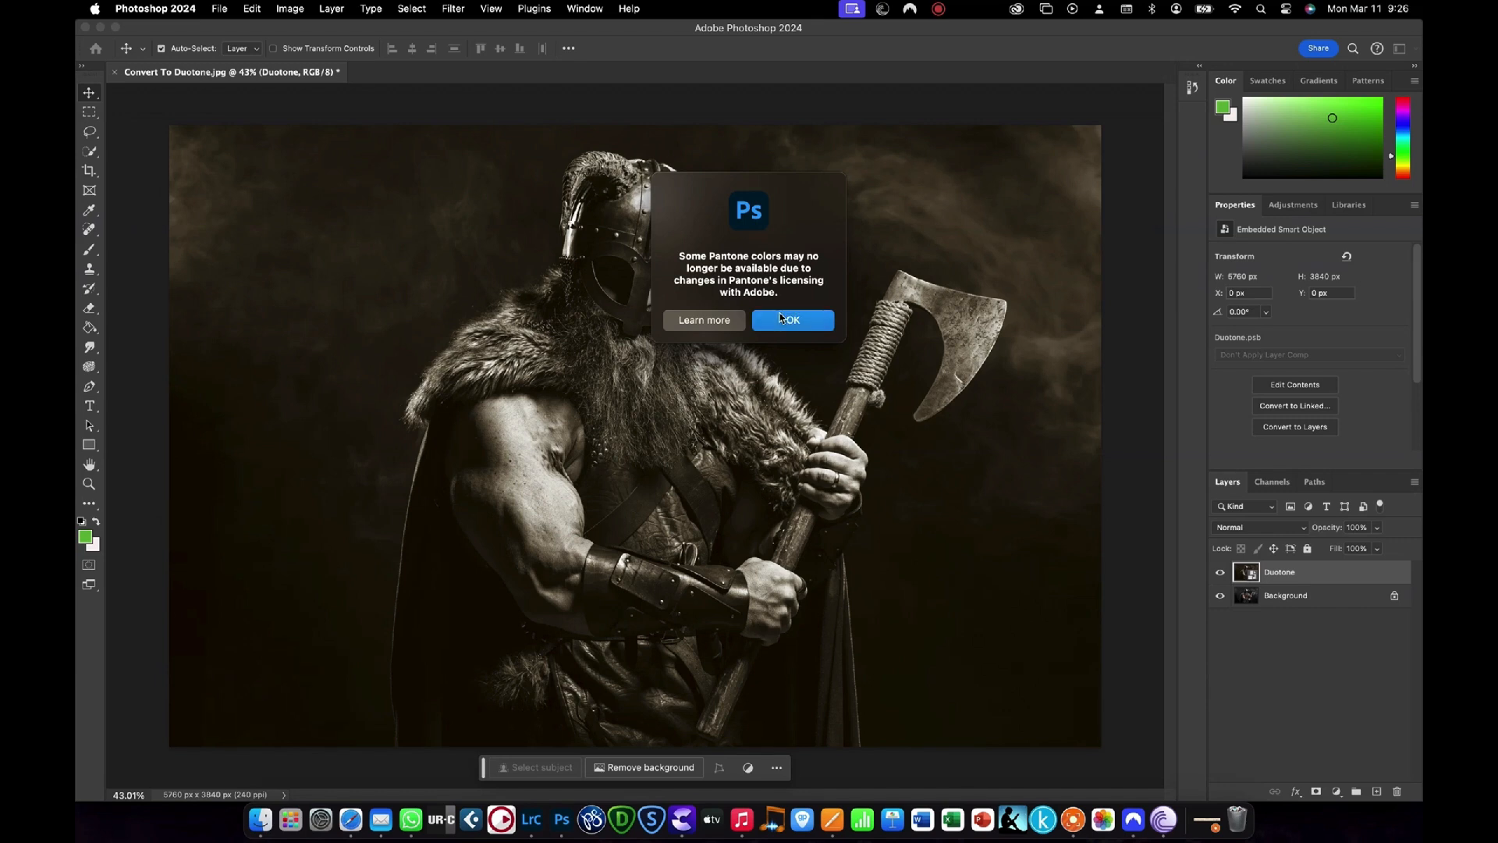
click(789, 320)
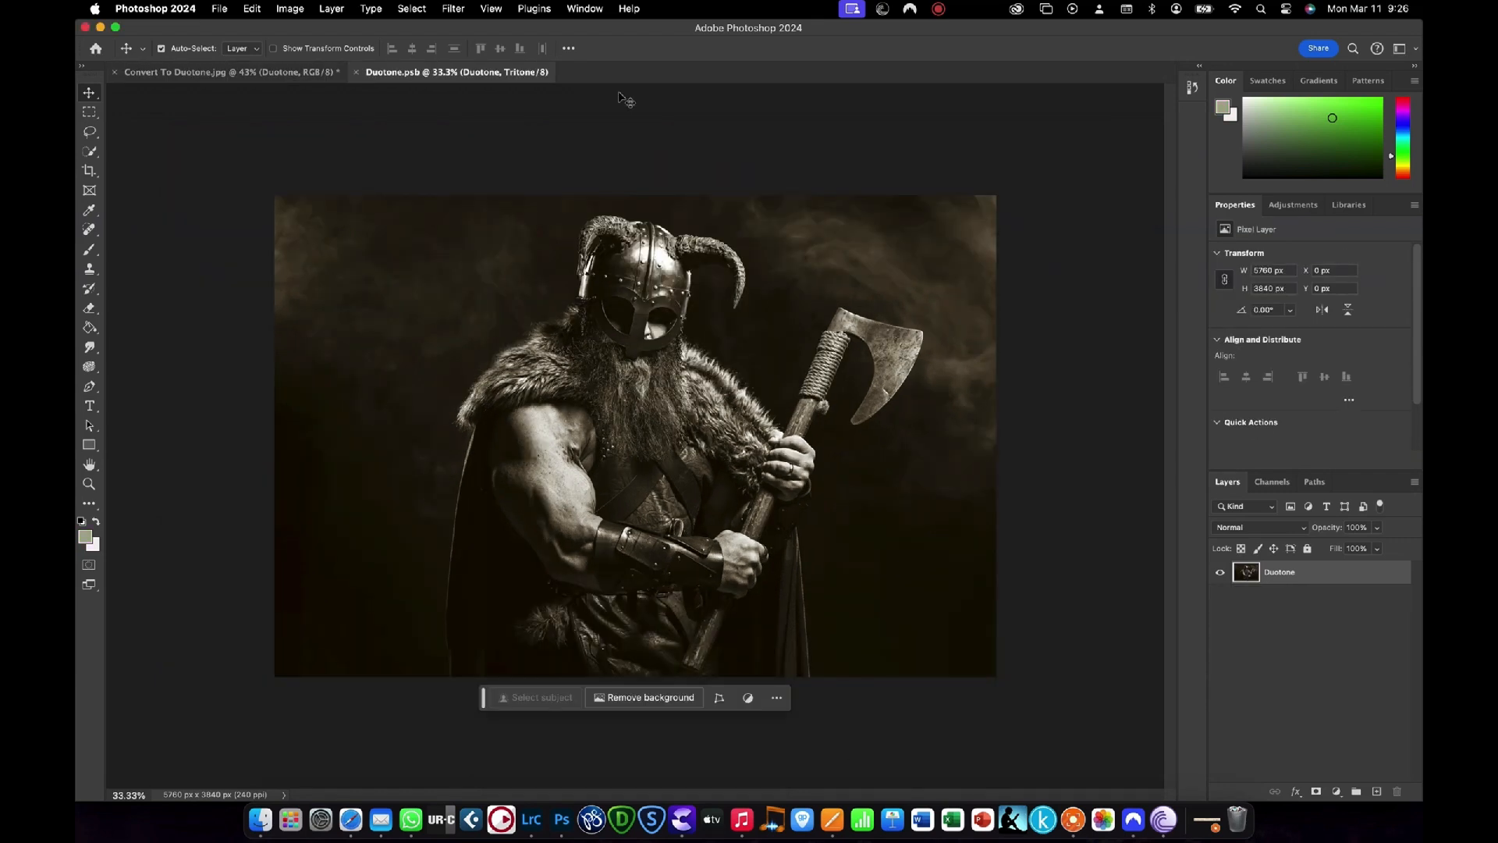